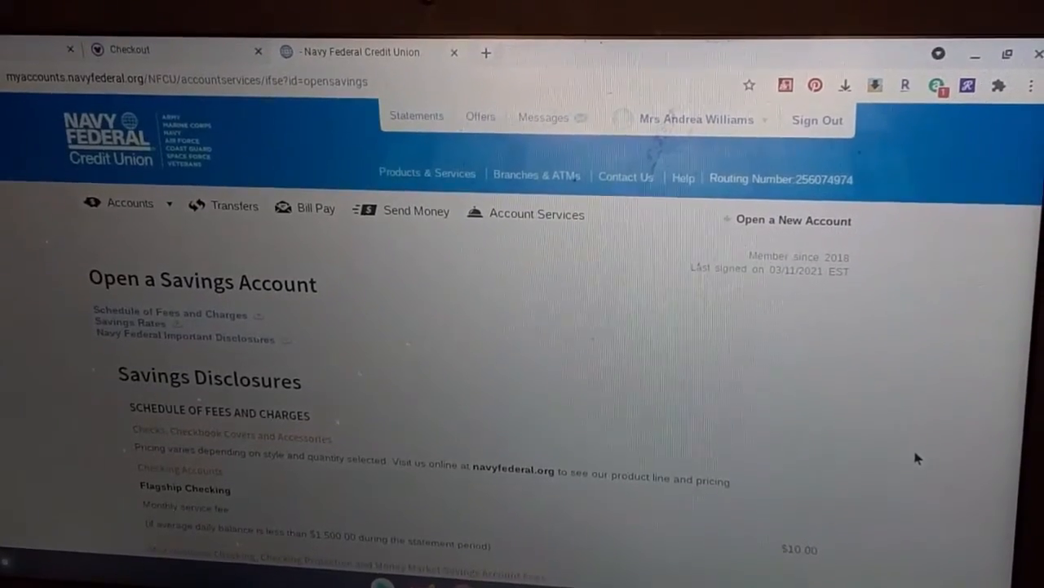
Step: Scroll through the Savings Disclosures and accept them to continue opening the account
scroll("down", 3)
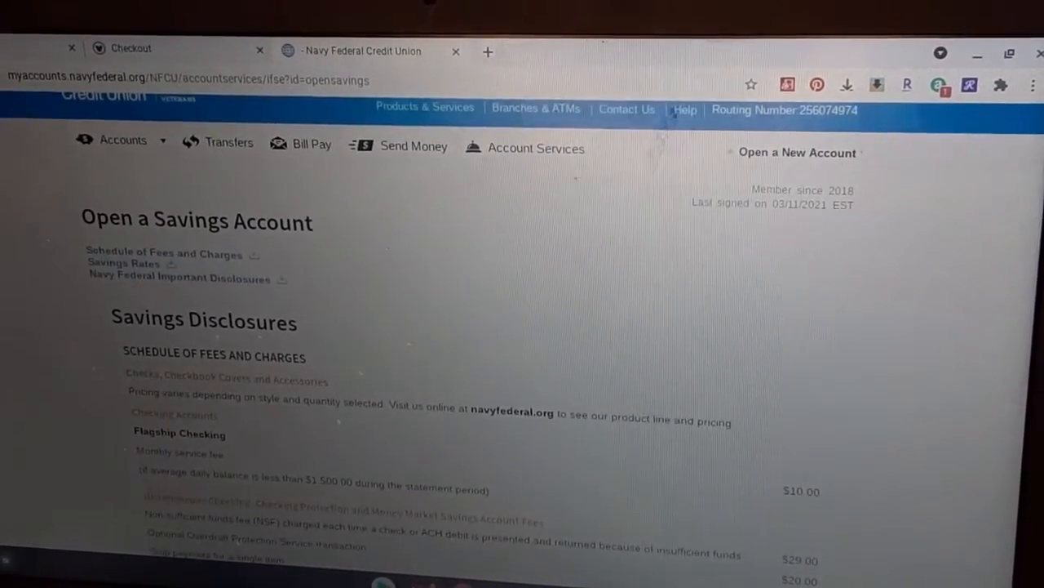
scroll("down", 3)
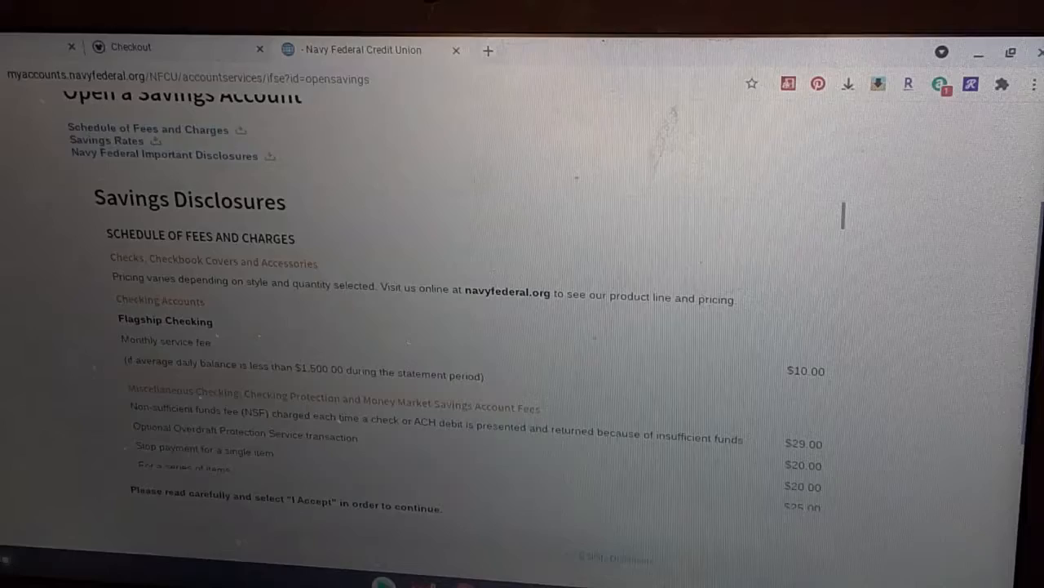
scroll("down", 3)
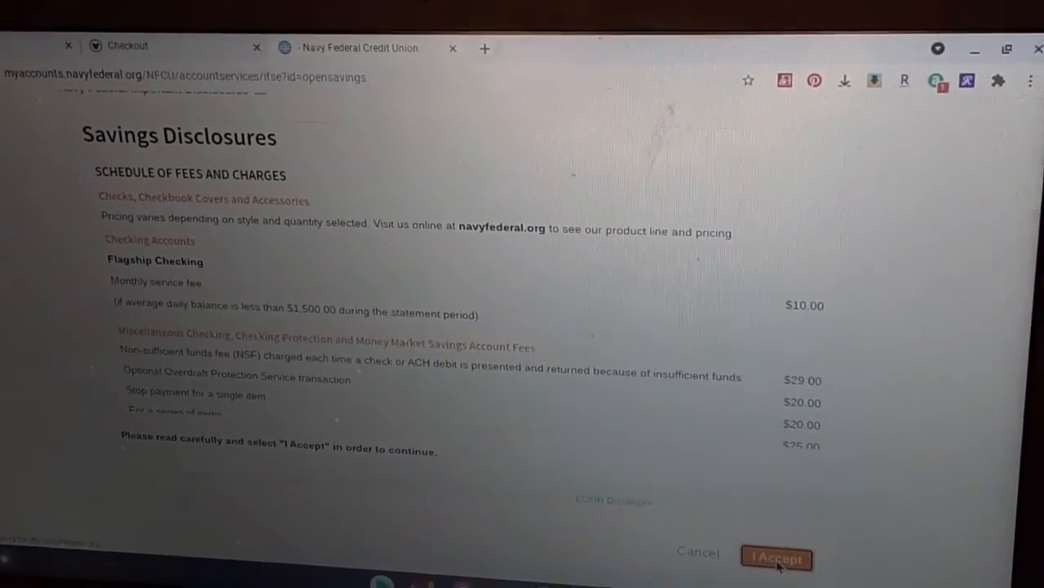
left_click(776, 558)
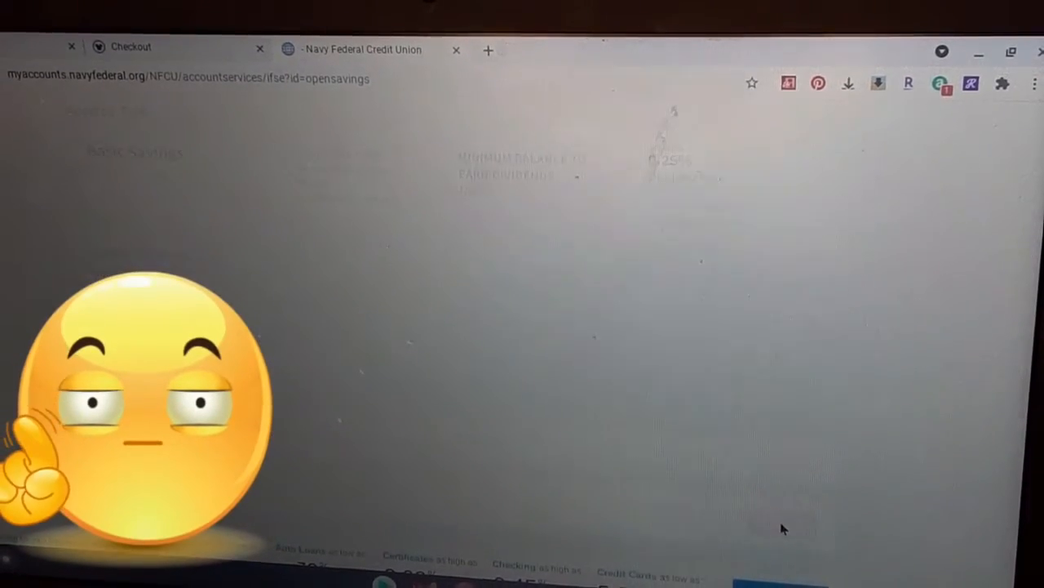
Step: Review the new Share Savings account's $0.00 confirmation down to the Transfer Funds offer
scroll("down", 3)
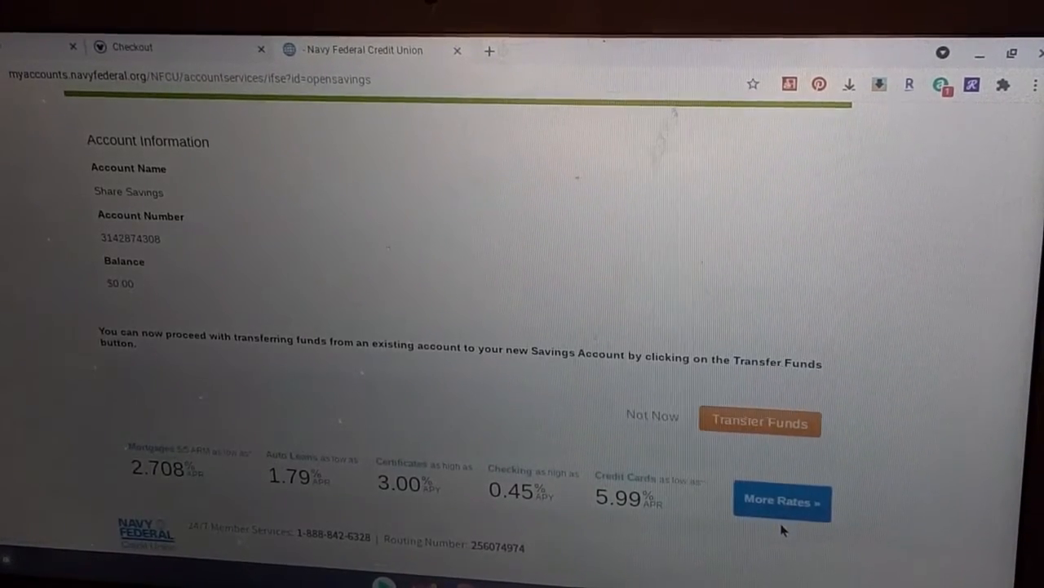
mouse_move(584, 257)
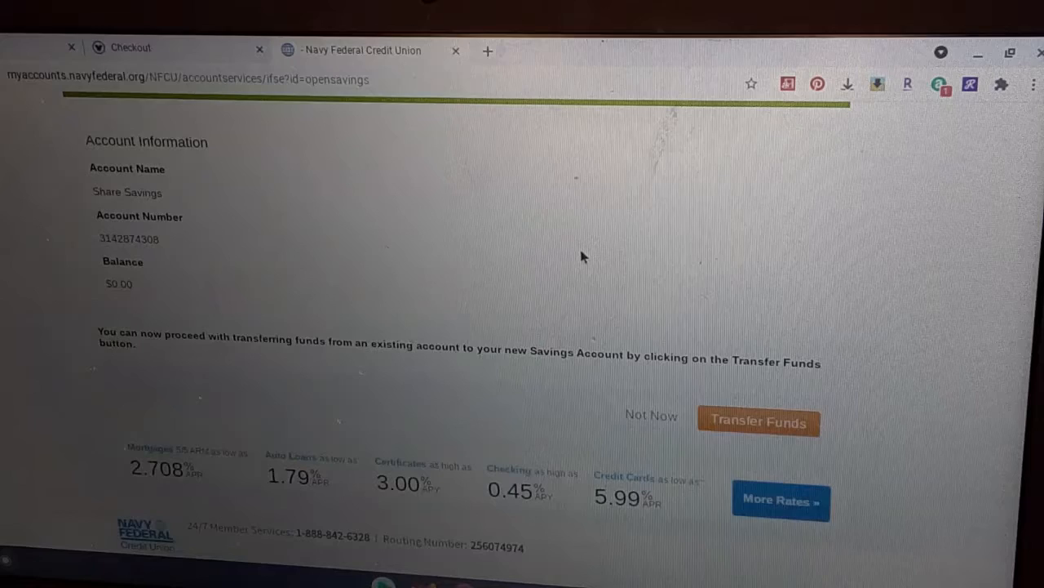
mouse_move(673, 383)
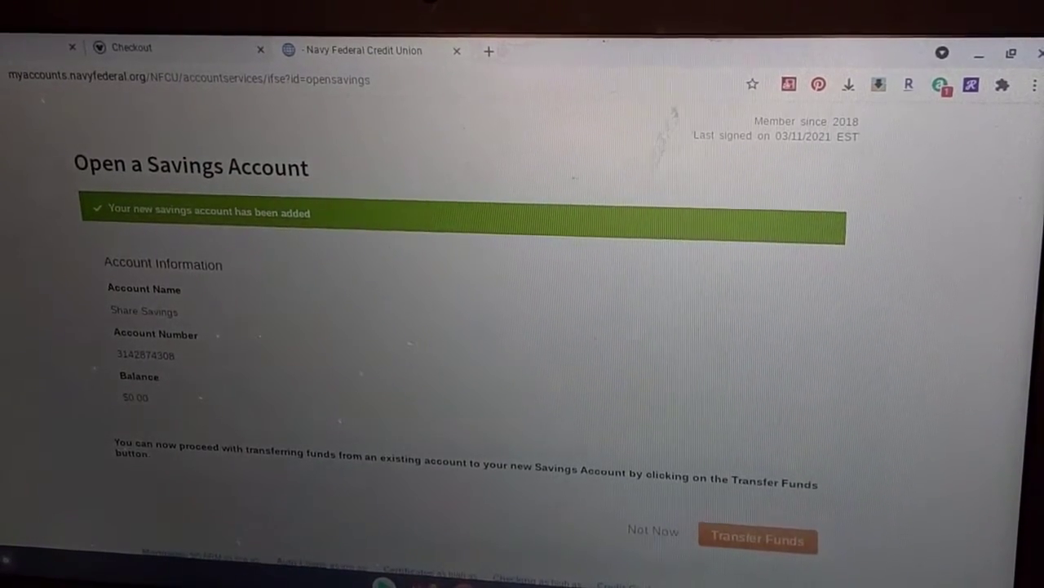
scroll("down", 3)
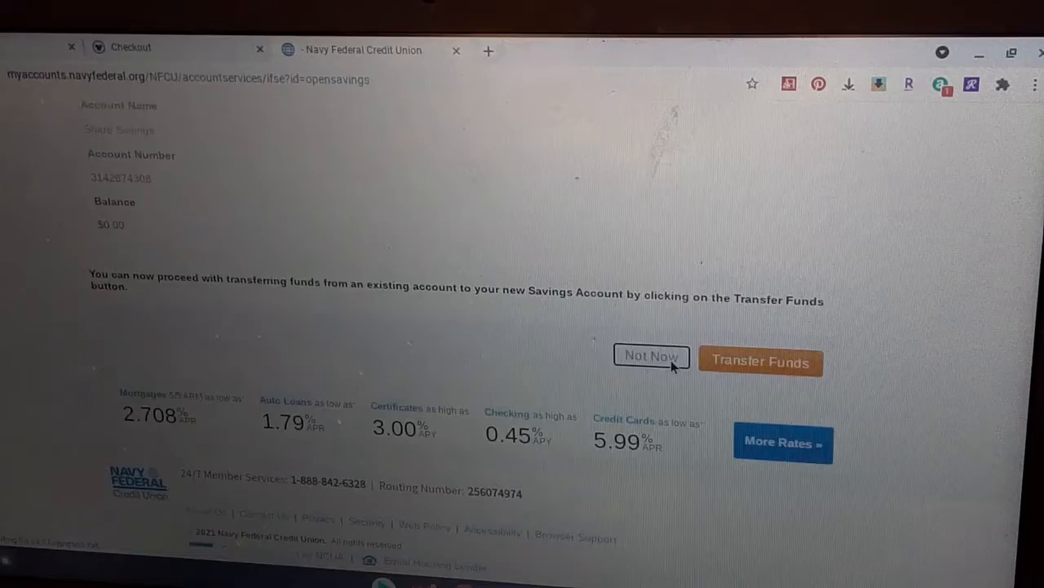
Step: Skip funding and browse the full account list, including EMERGENCY, TomTom, Theo and Back 2 School
left_click(650, 355)
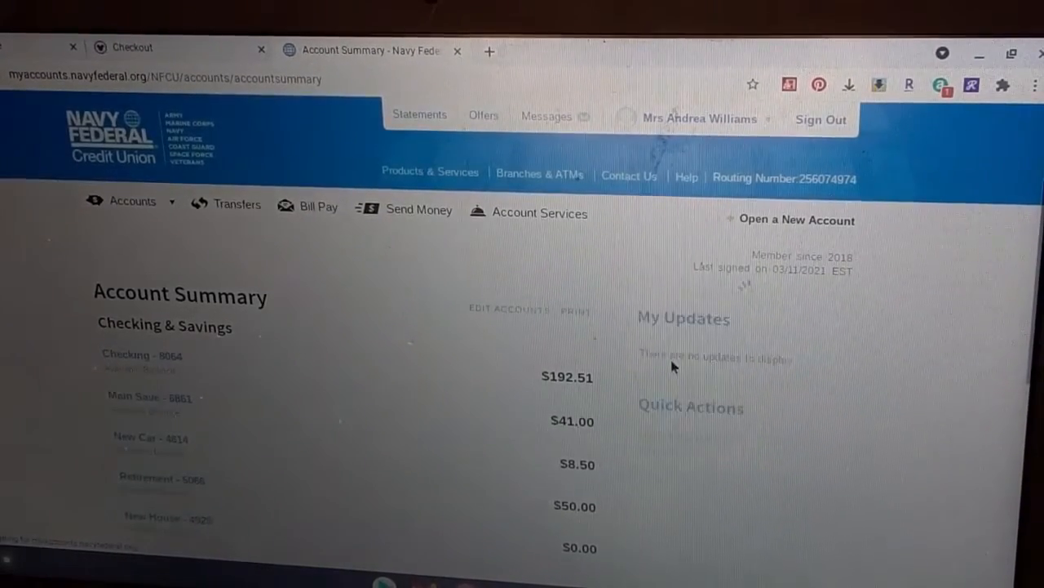
scroll("down", 3)
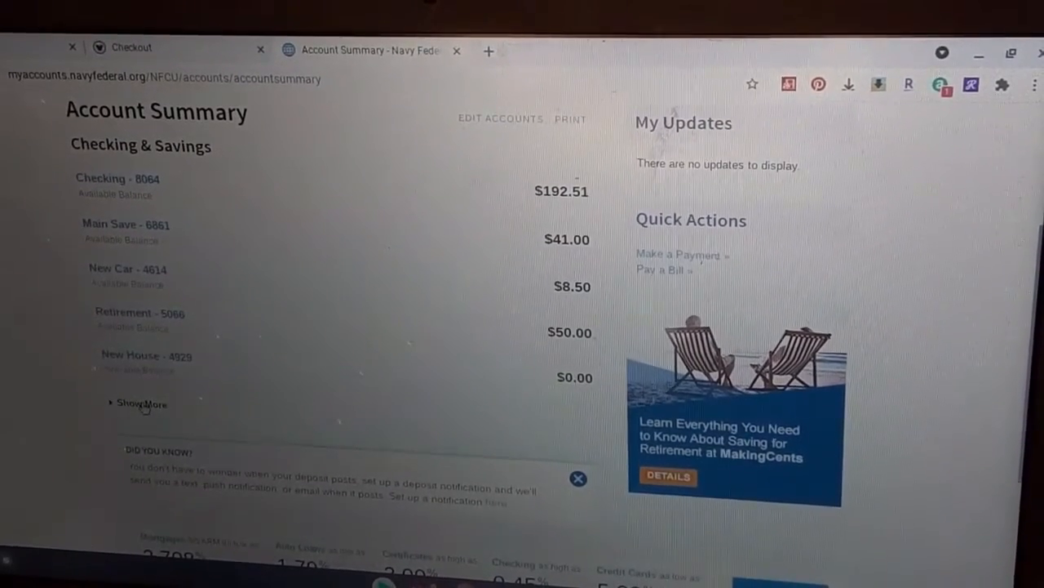
left_click(140, 403)
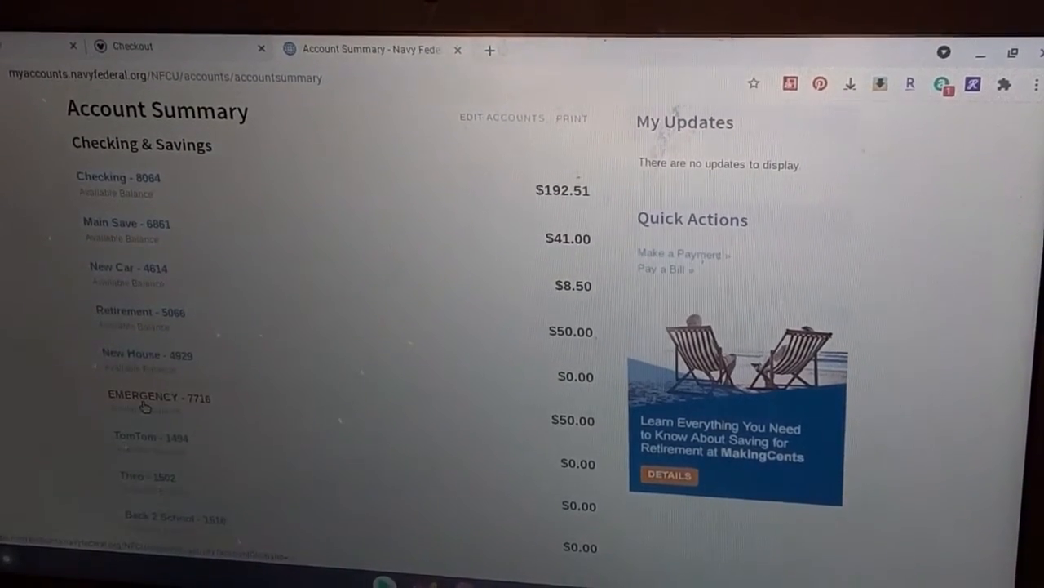
scroll("down", 3)
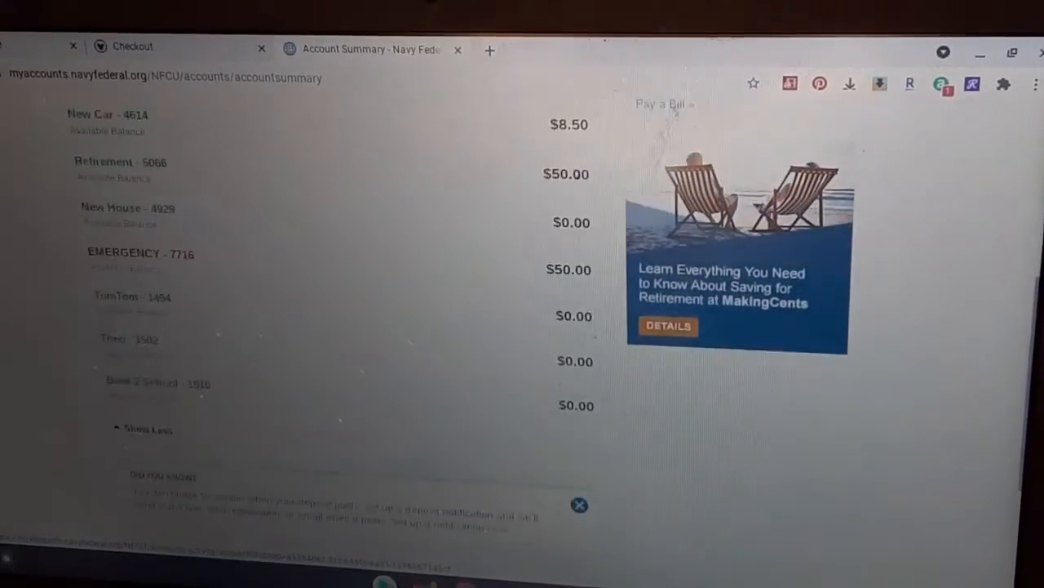
scroll("down", 3)
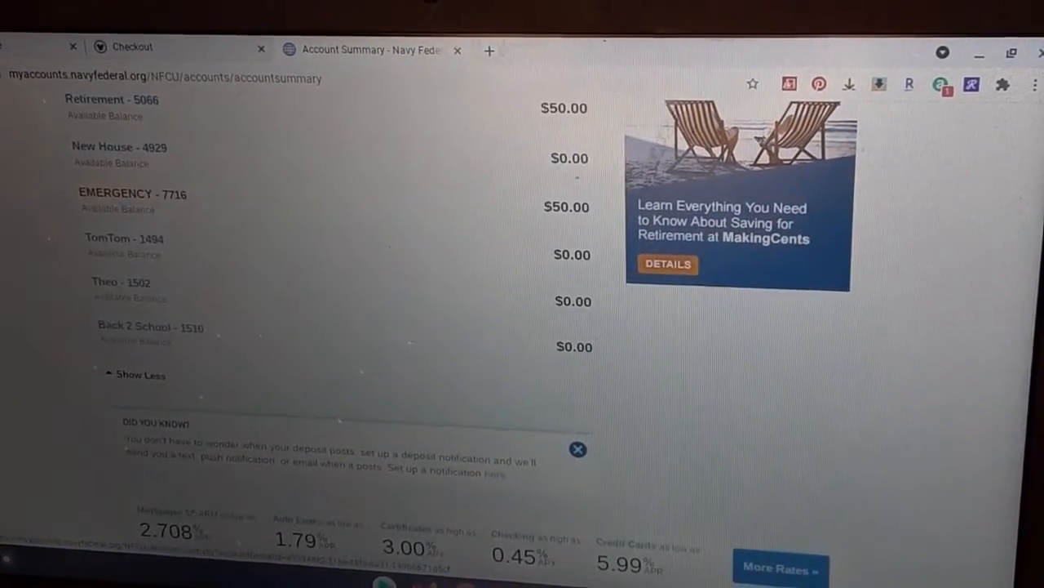
scroll("up", 3)
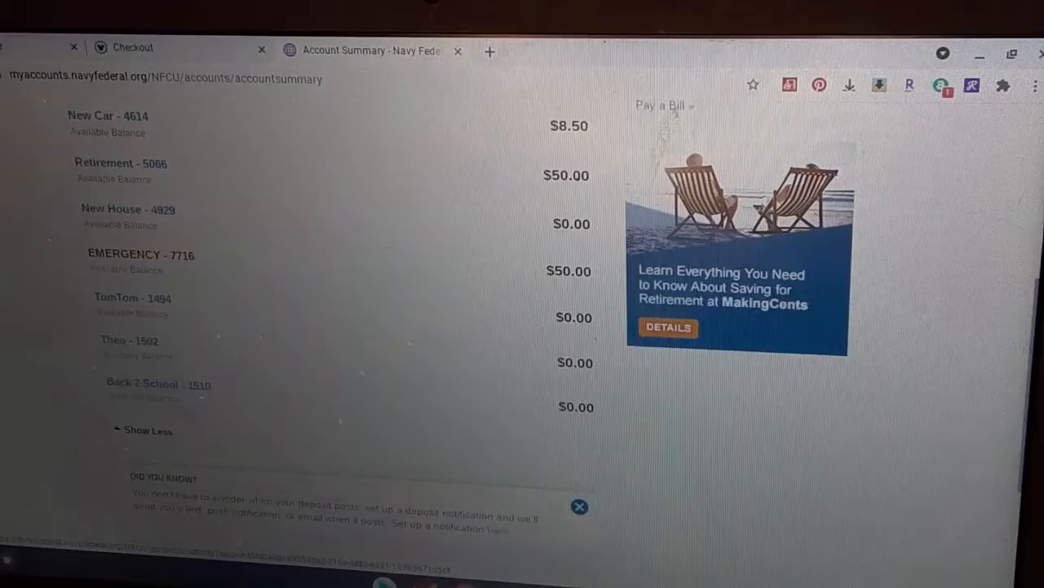
scroll("up", 3)
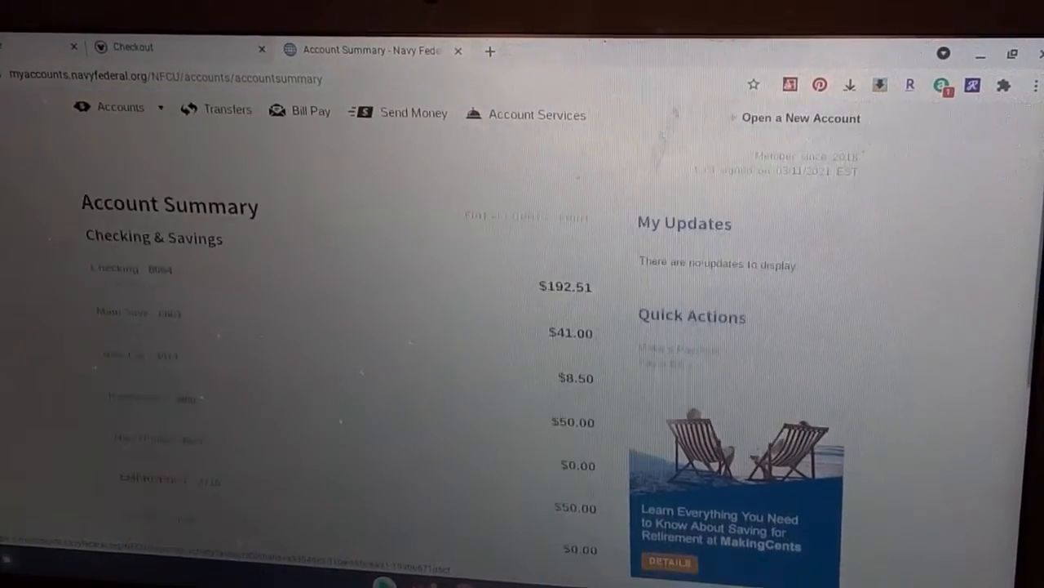
scroll("down", 3)
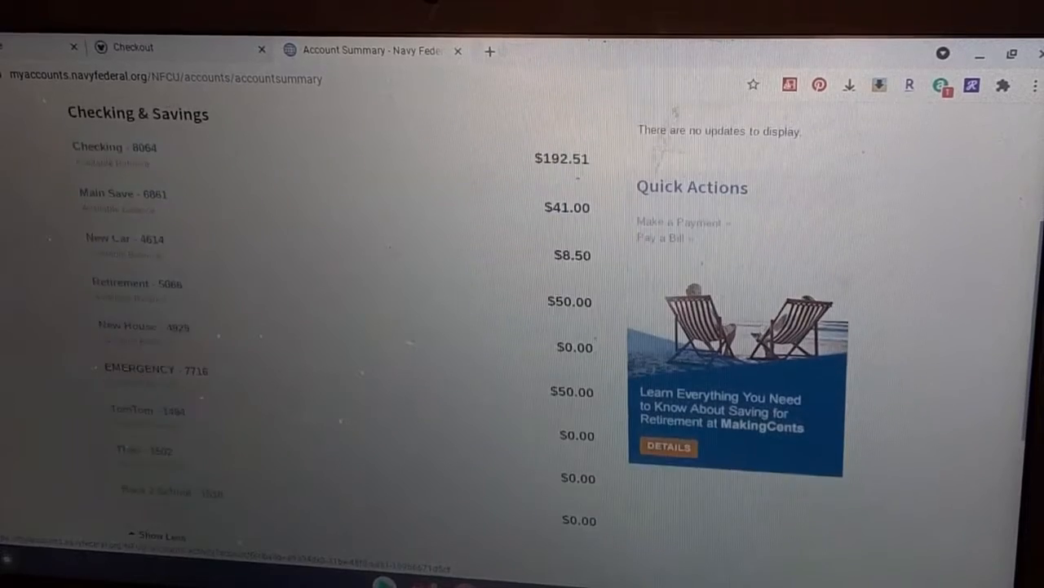
scroll("down", 3)
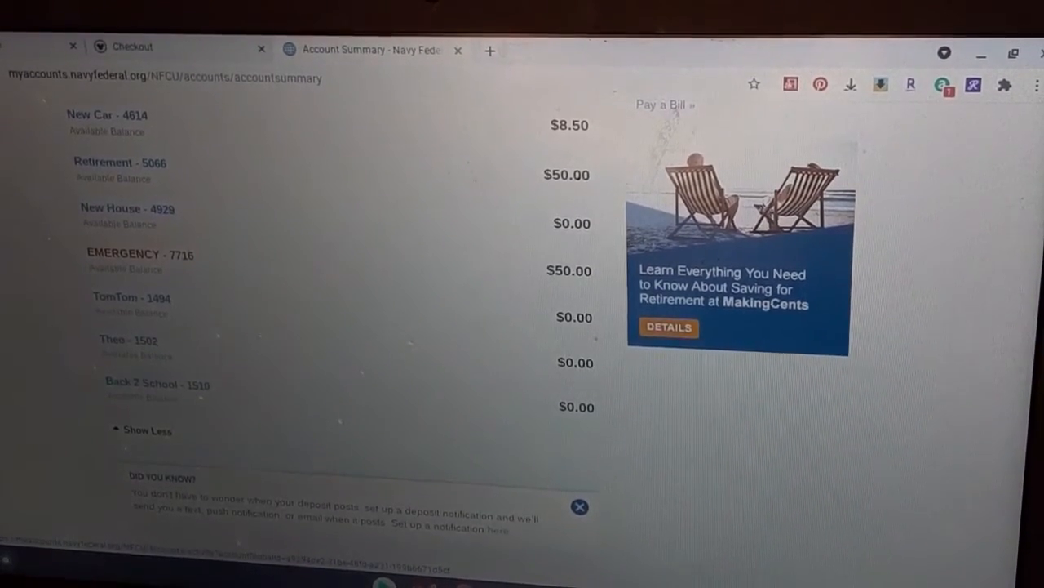
scroll("down", 3)
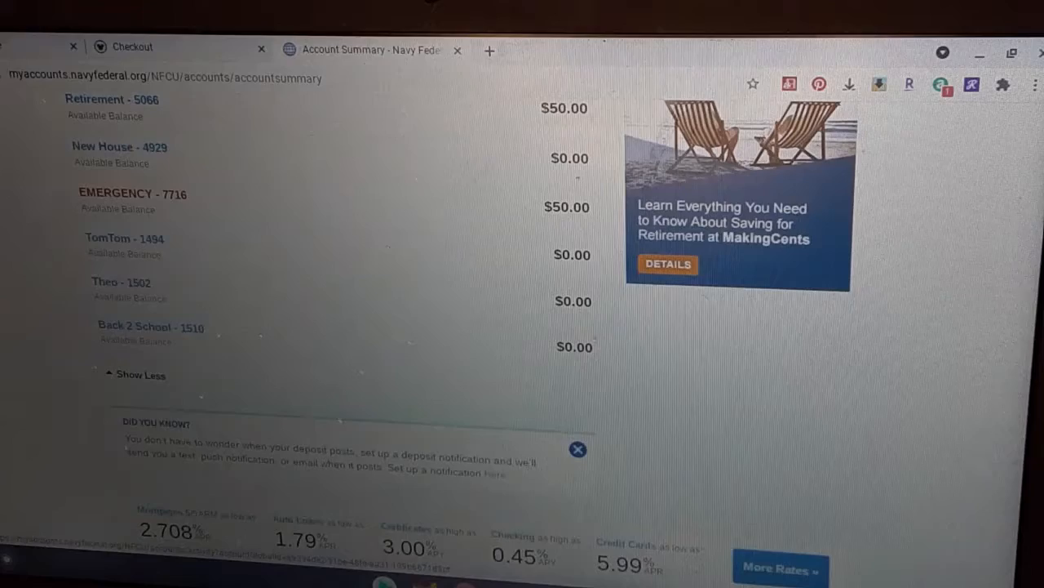
left_click(246, 128)
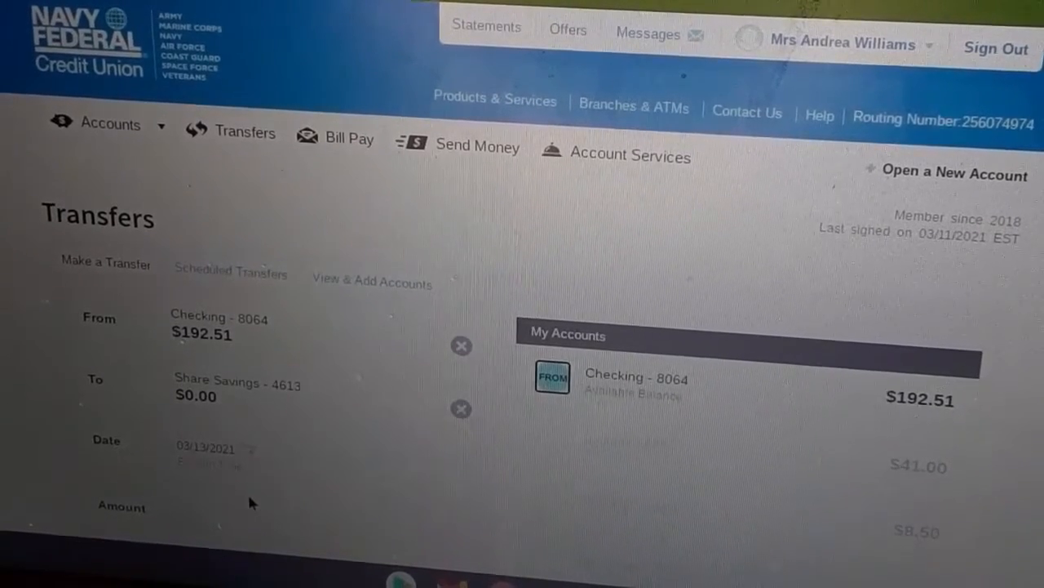
mouse_move(255, 401)
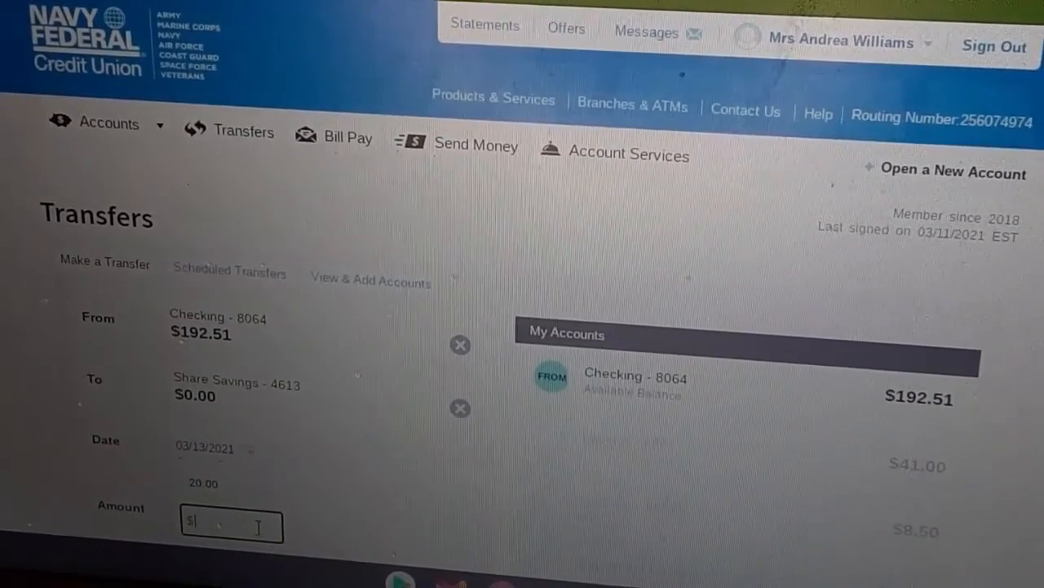
Step: Enter 70.00 as the Checking-to-Share Savings transfer amount dated 03/13/2021
type("0.70")
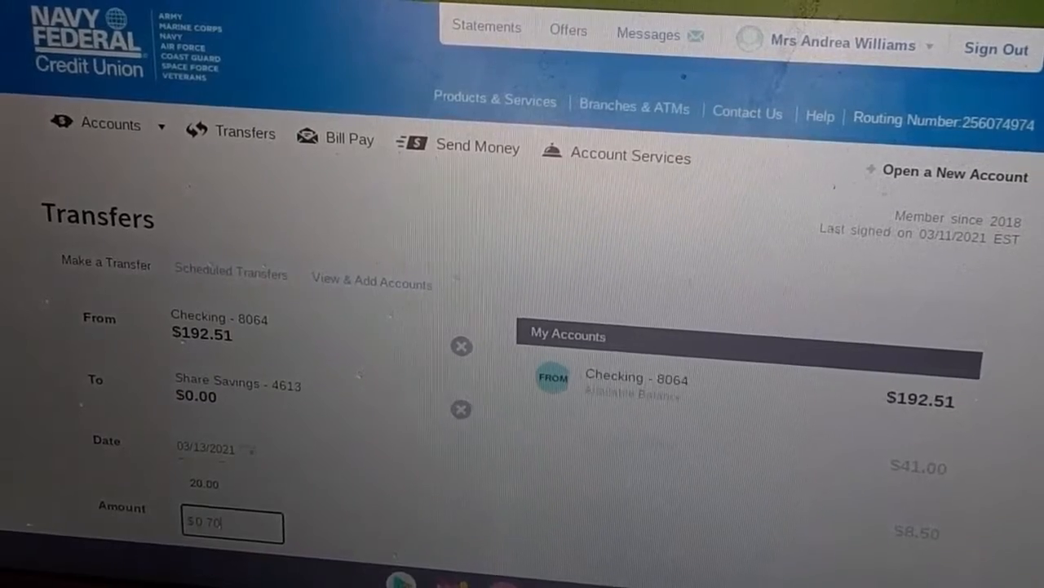
type("7.00")
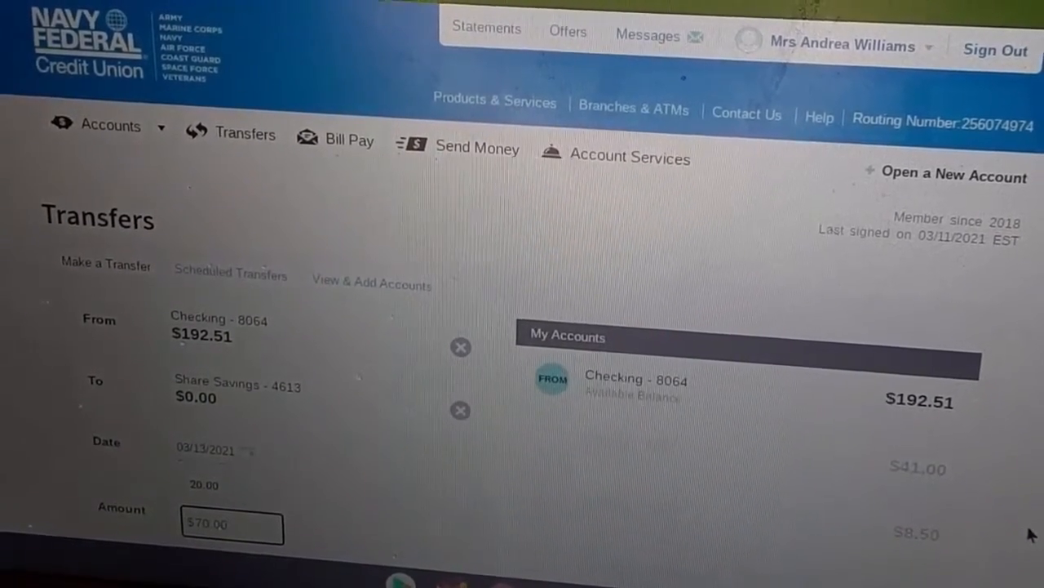
scroll("down", 3)
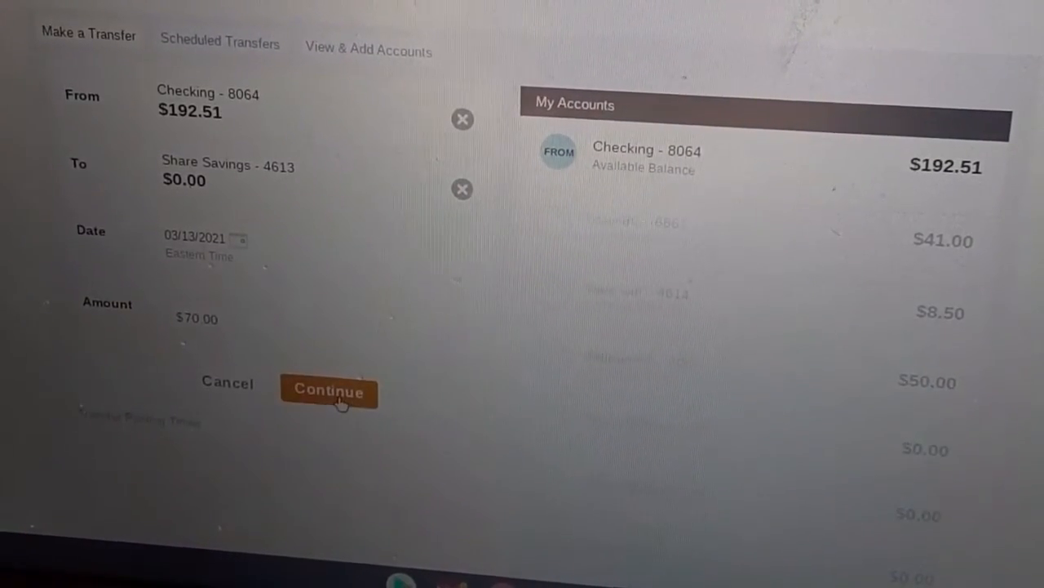
Step: Review and submit the $70.00 transfer from Checking into Share Savings
left_click(329, 391)
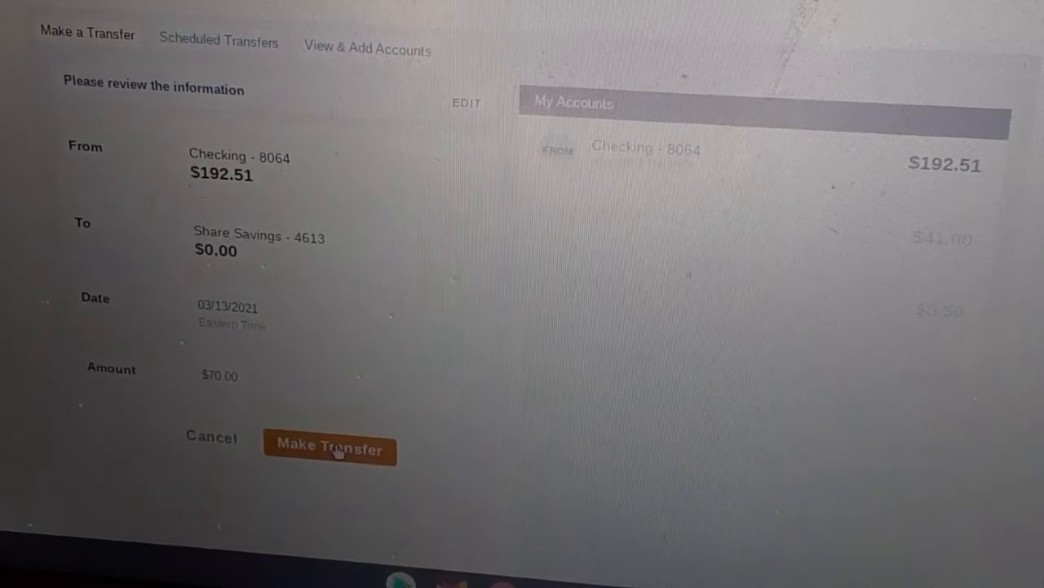
left_click(329, 449)
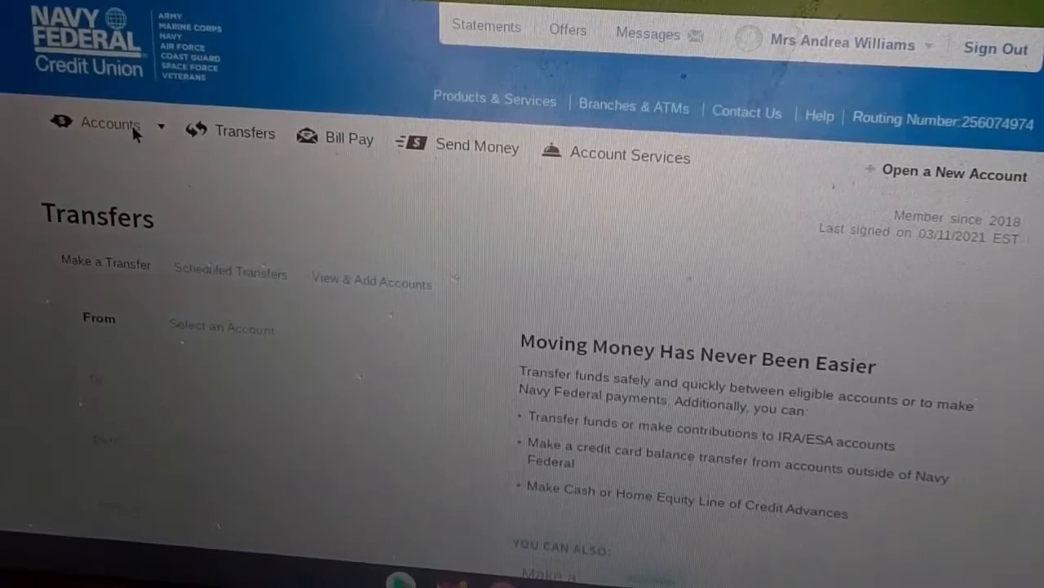
Step: Return to Account Summary, expand all accounts showing the $70.00 Share Savings, and open Edit Accounts
left_click(107, 124)
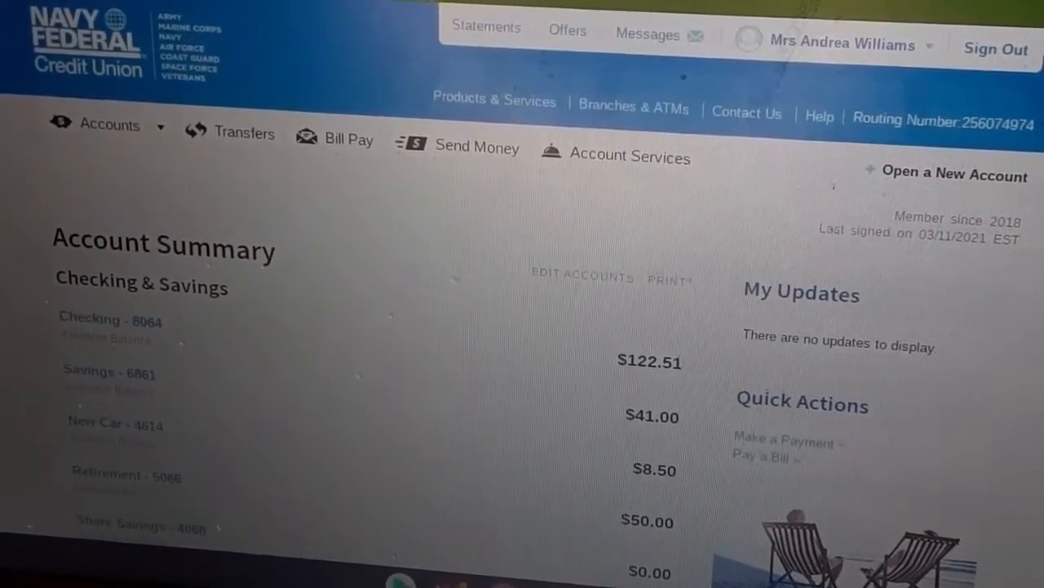
scroll("down", 3)
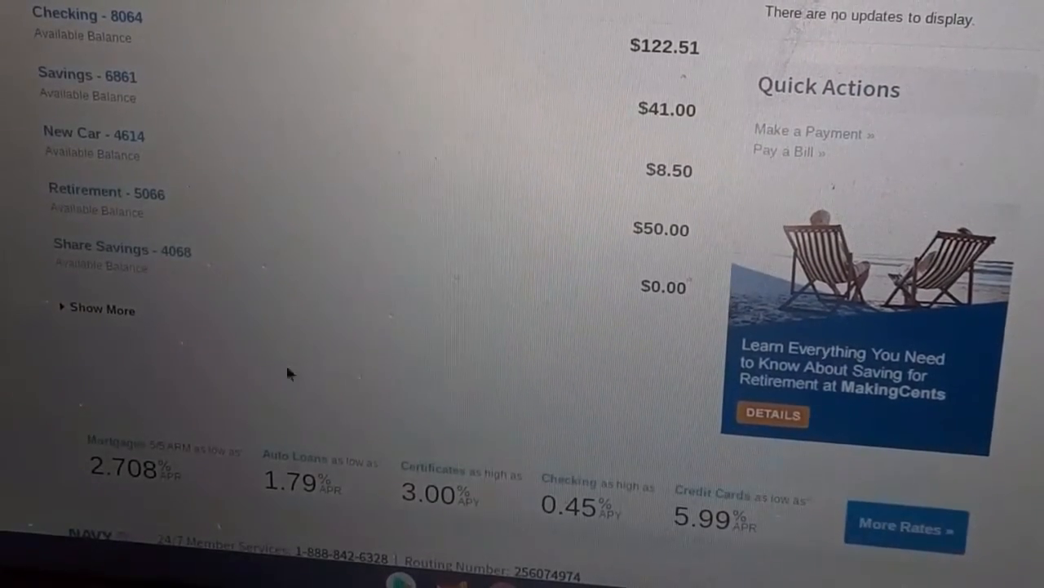
left_click(97, 309)
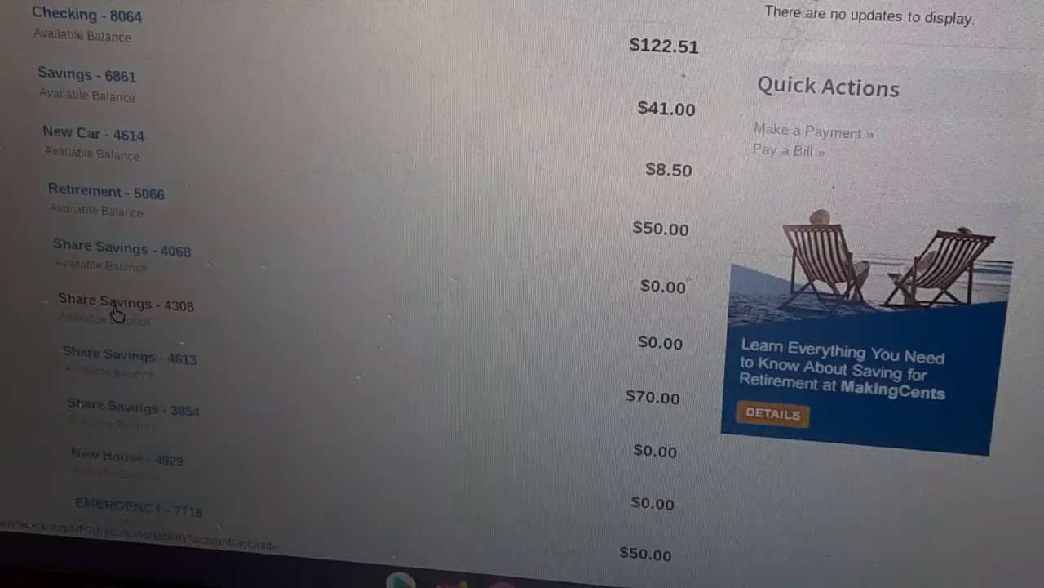
mouse_move(228, 267)
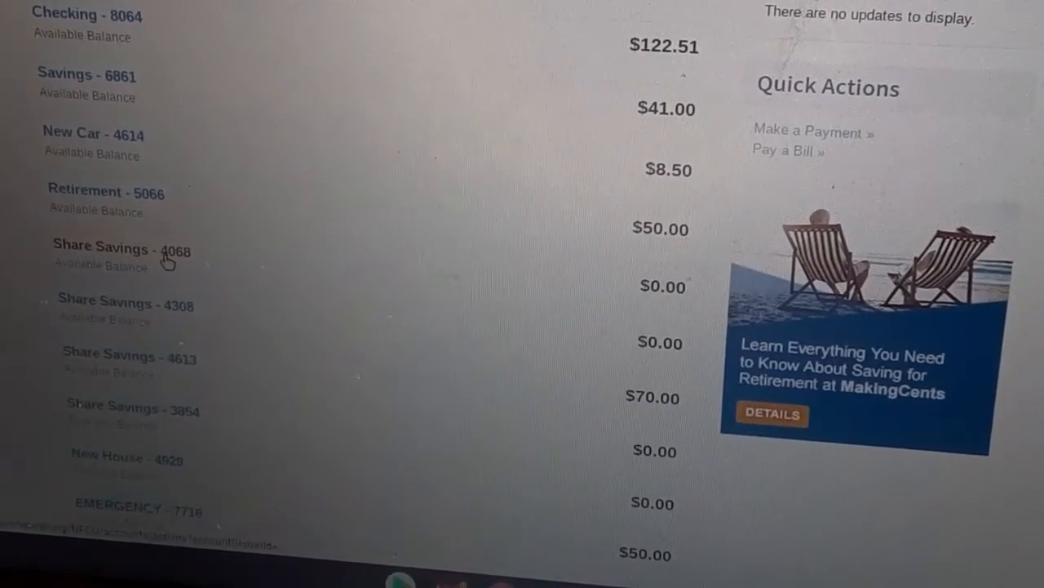
mouse_move(431, 525)
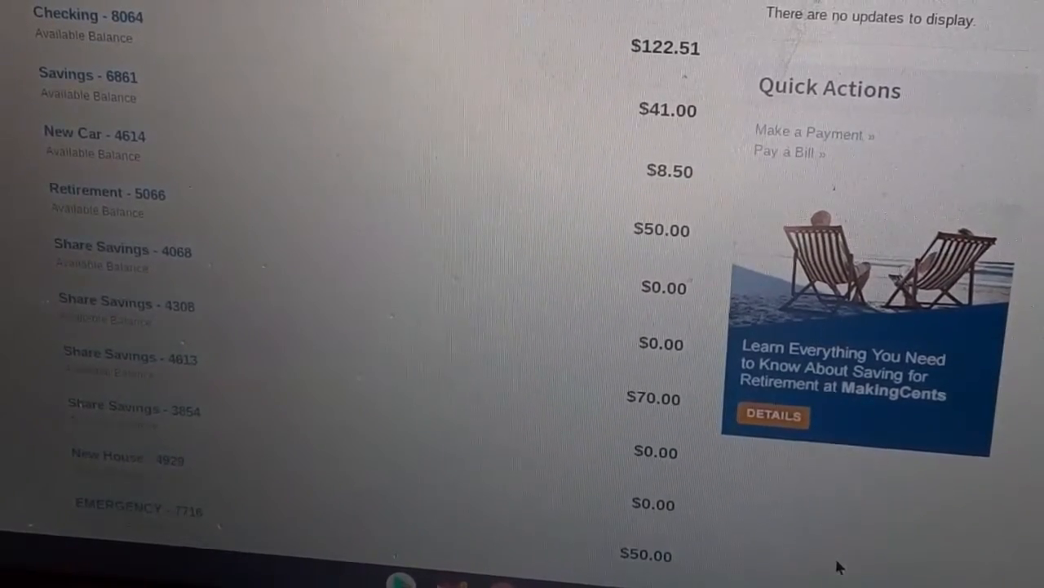
scroll("down", 3)
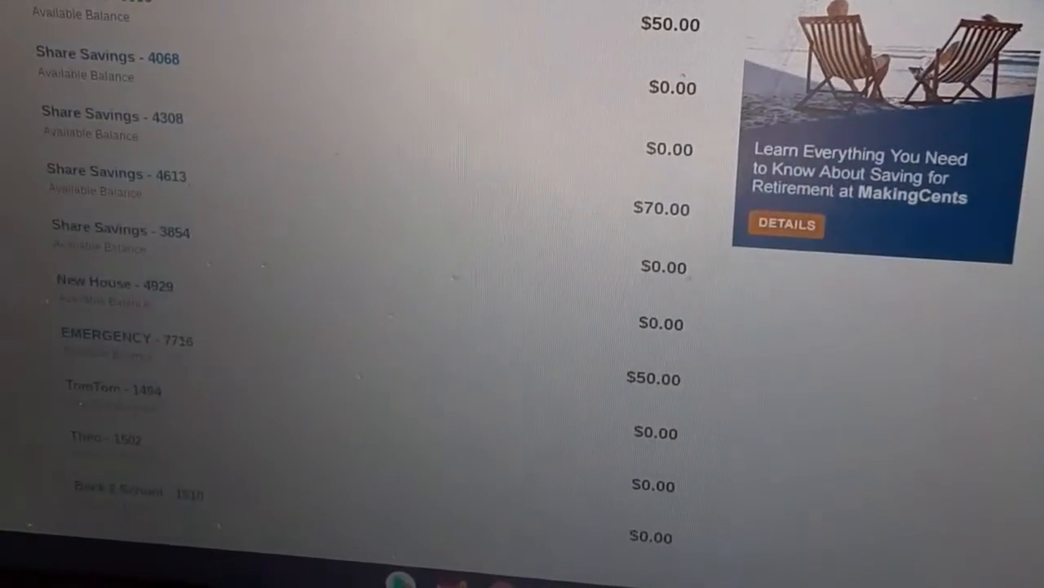
scroll("down", 3)
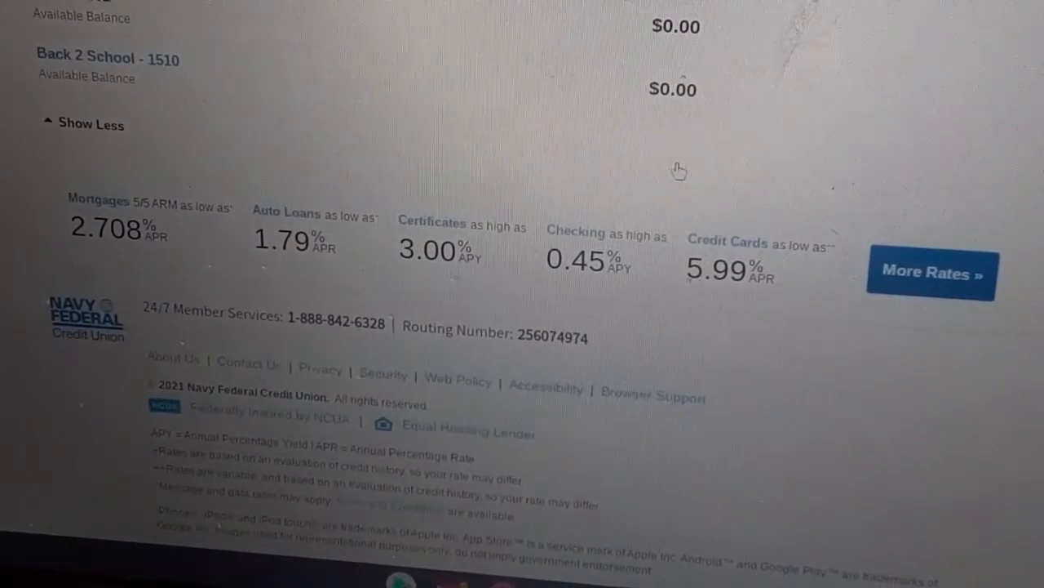
scroll("up", 3)
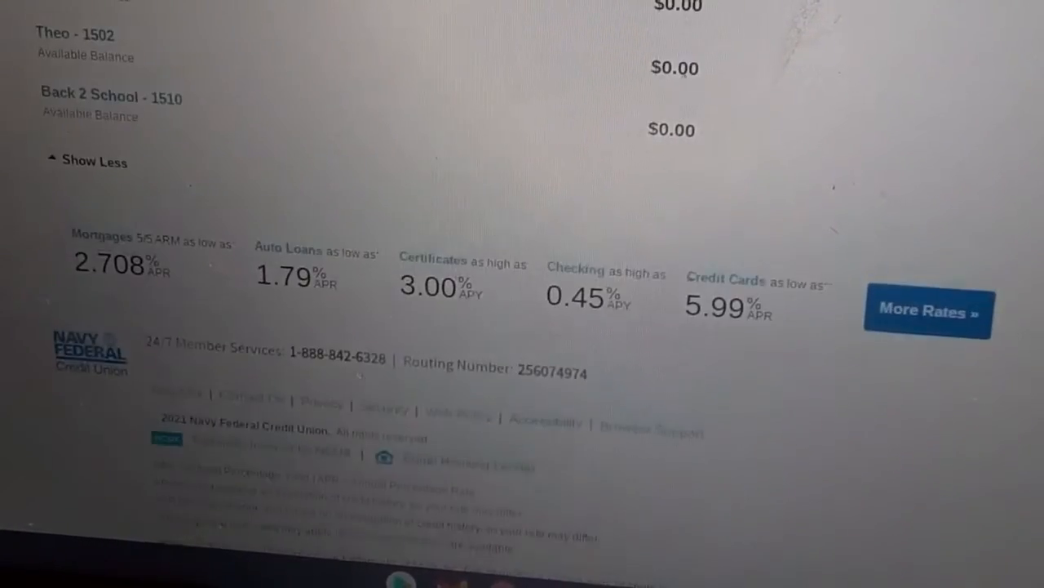
scroll("up", 3)
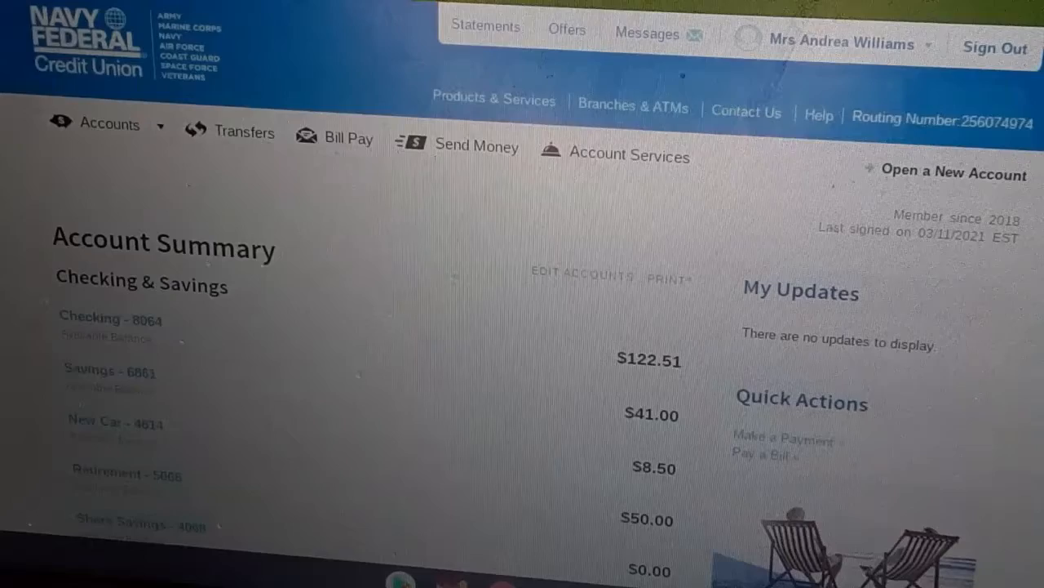
mouse_move(583, 275)
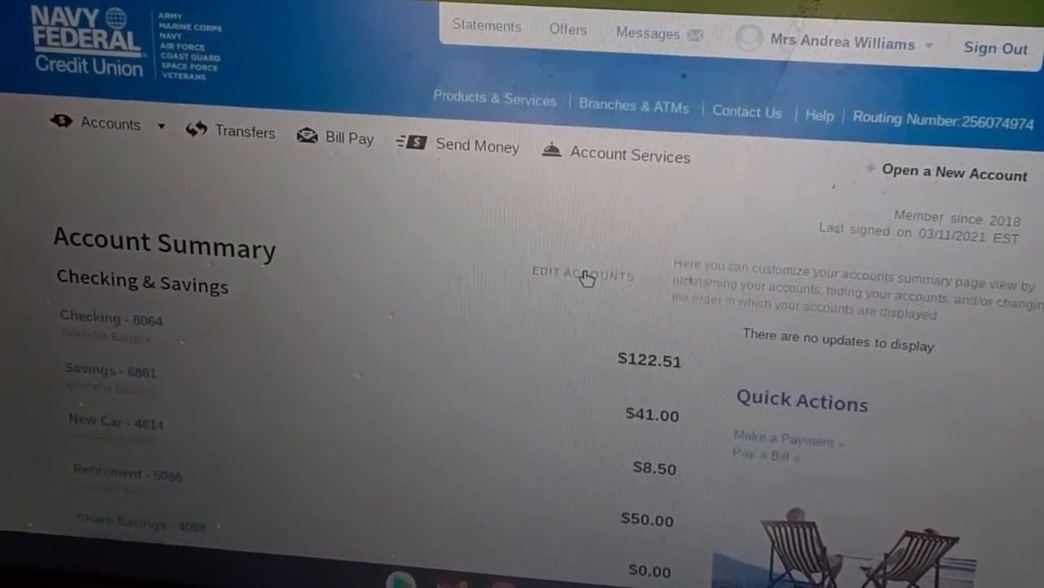
left_click(582, 274)
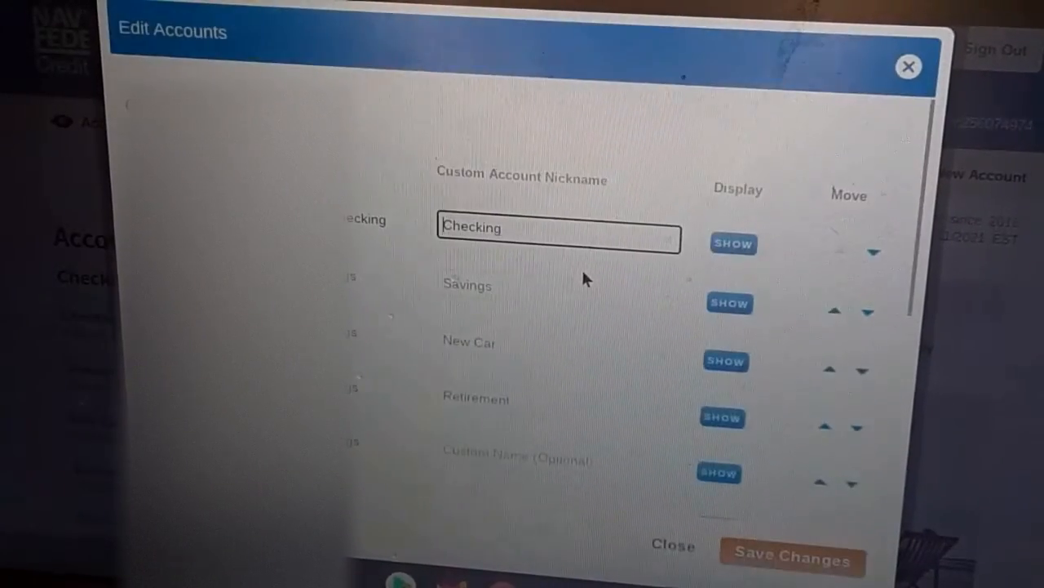
mouse_move(738, 416)
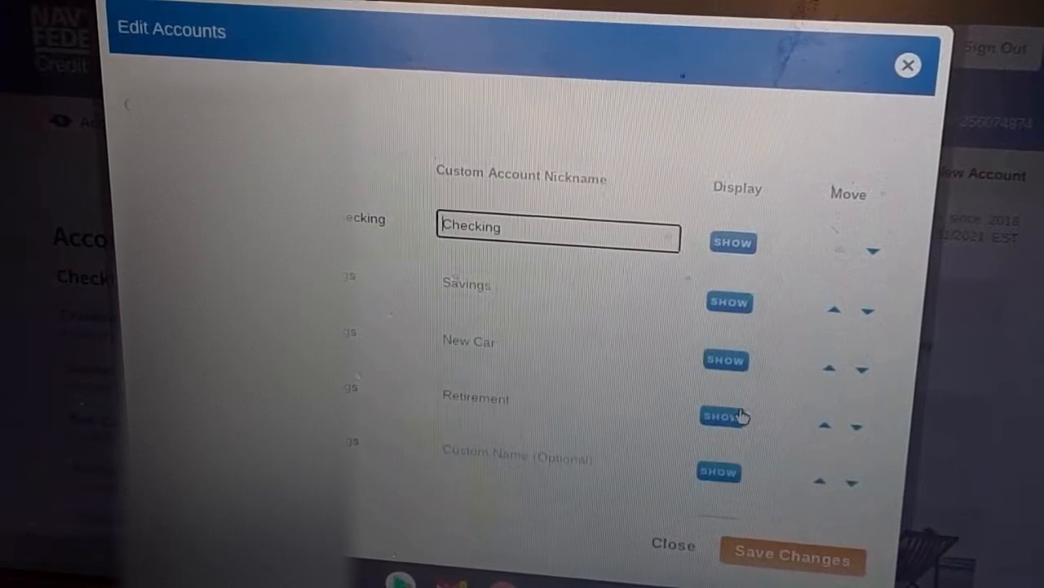
mouse_move(889, 469)
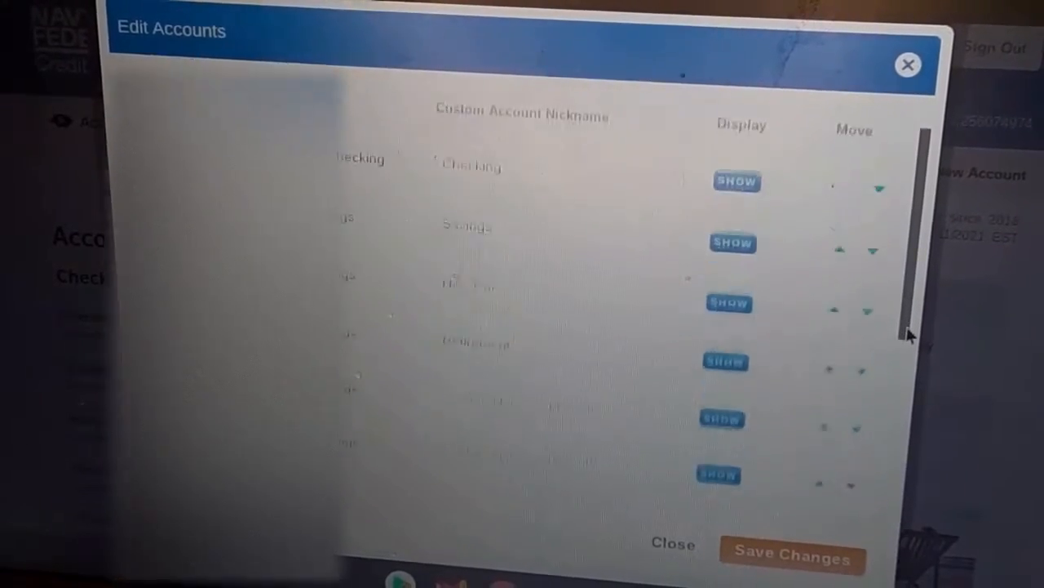
scroll("down", 3)
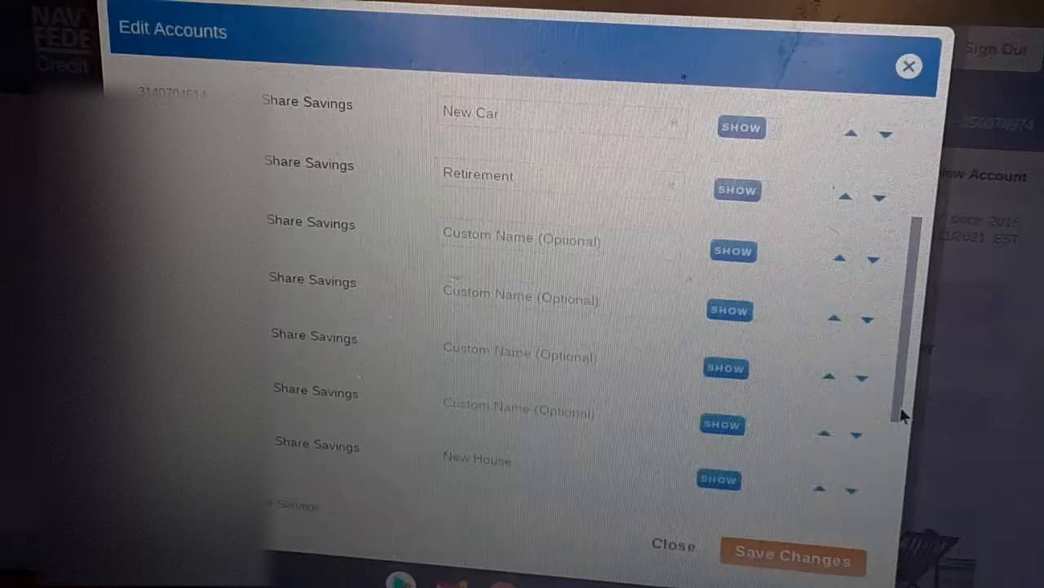
scroll("up", 3)
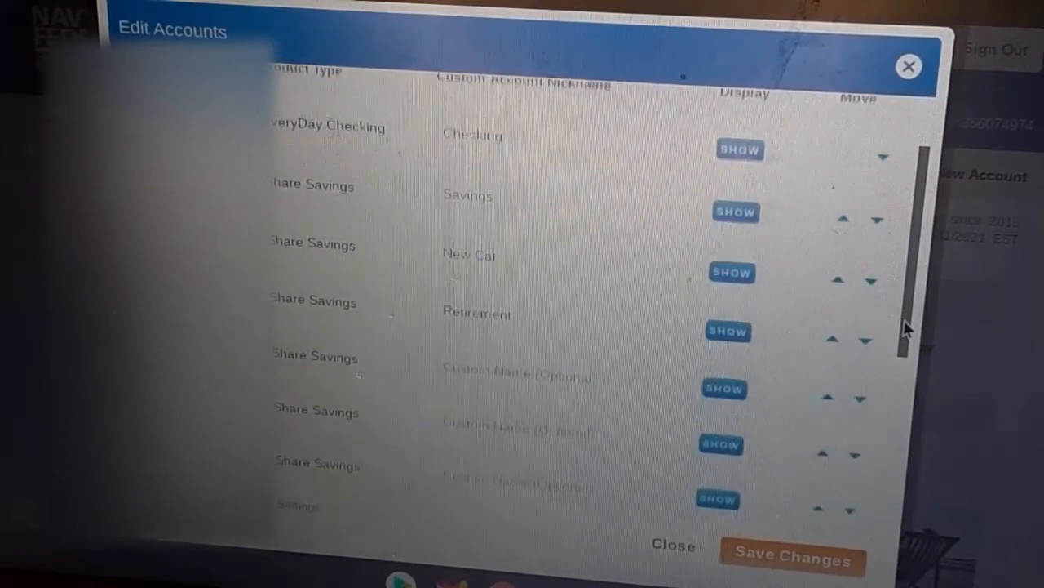
scroll("down", 3)
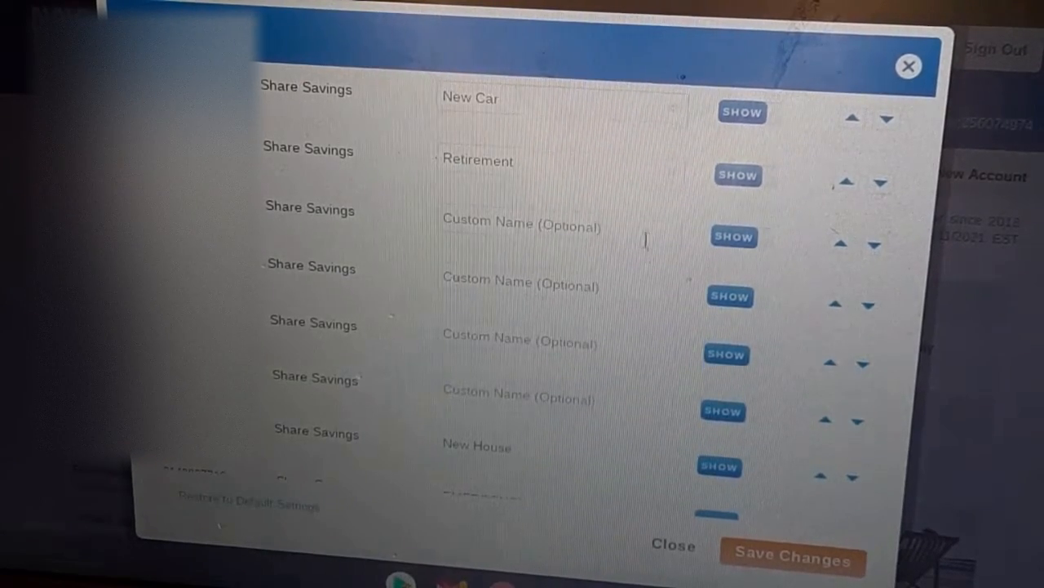
left_click(555, 346)
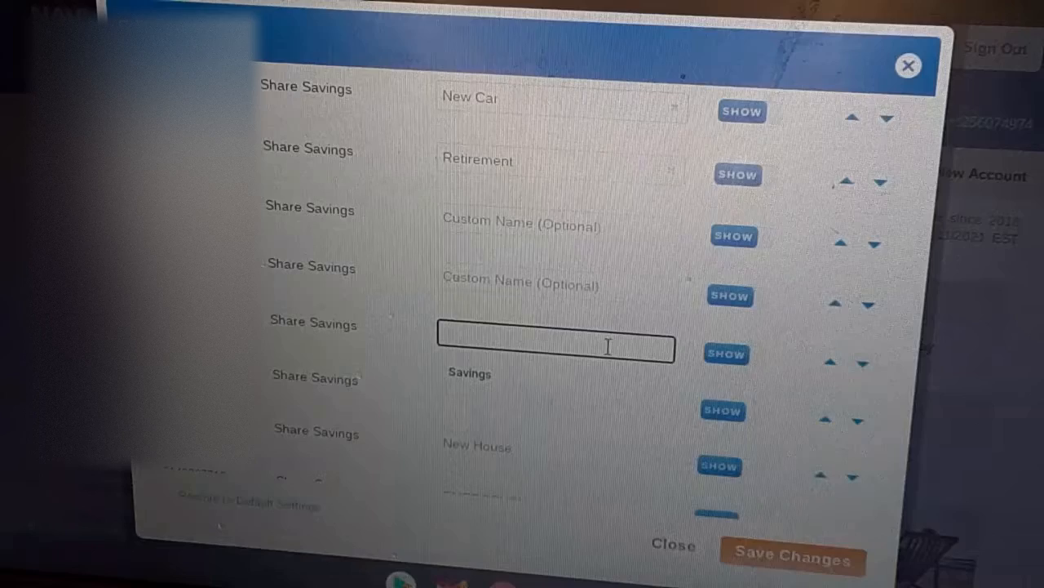
Step: Type the nickname MarchMadness into an empty Share Savings field, deleting stray extra letters
type("M")
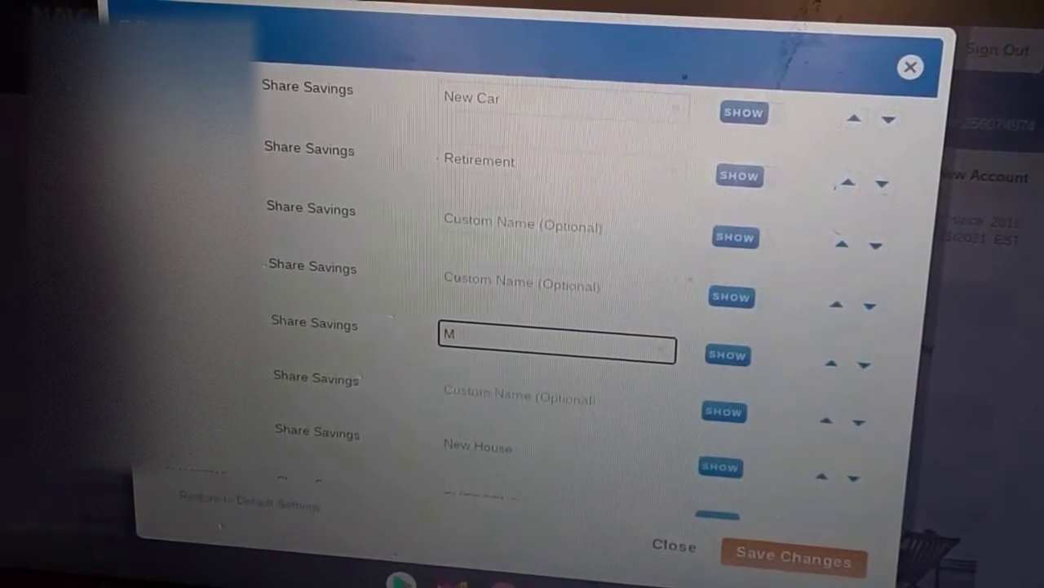
type("arch")
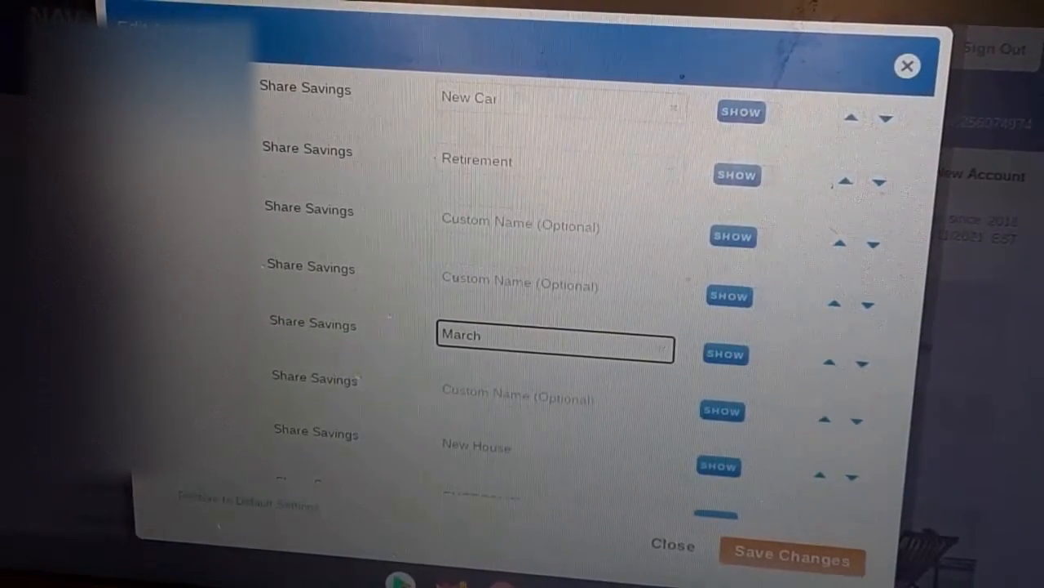
type("Madn")
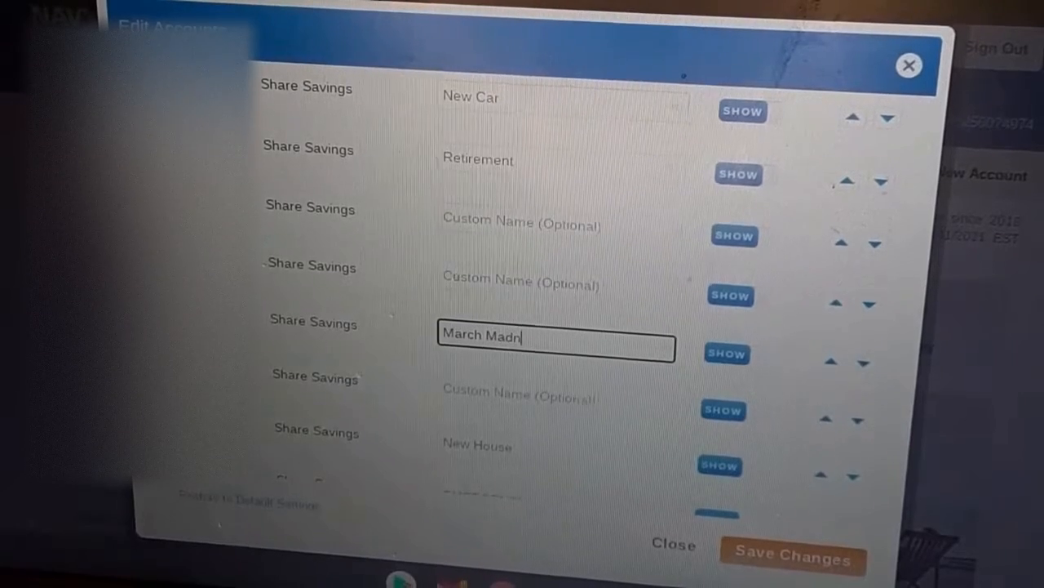
type("ess M")
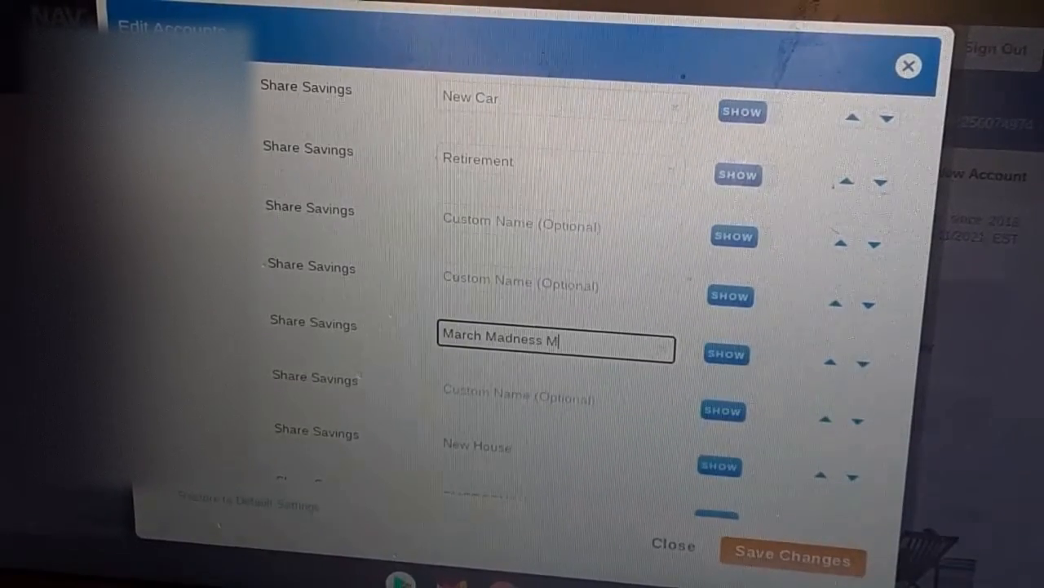
type("o")
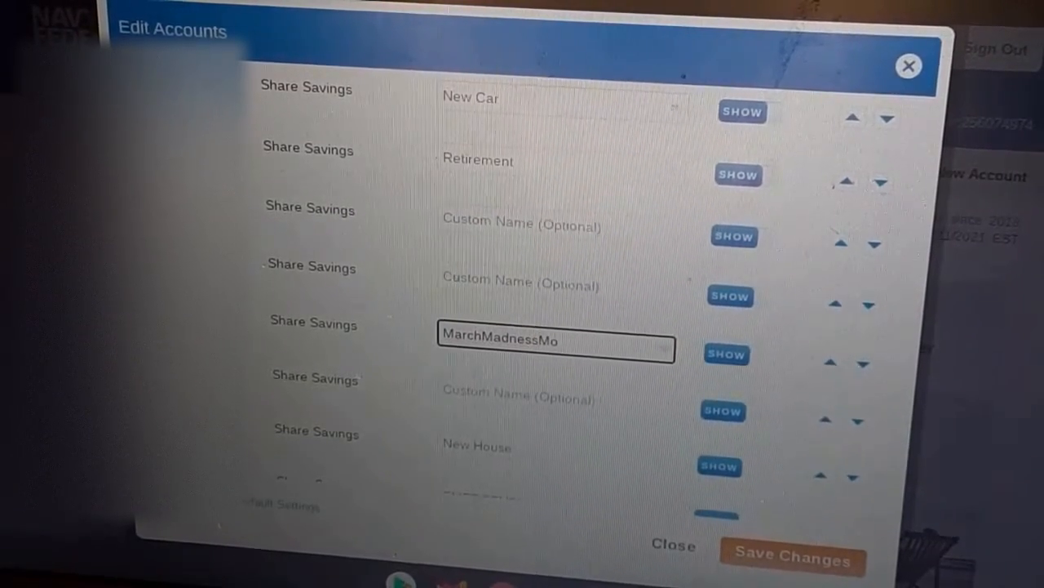
type("n")
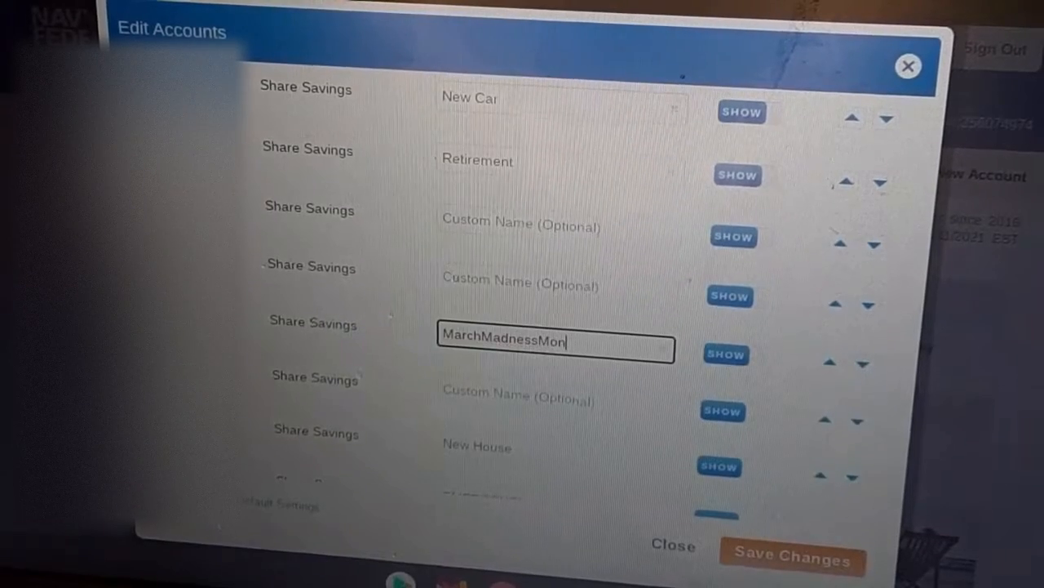
key("Backspace")
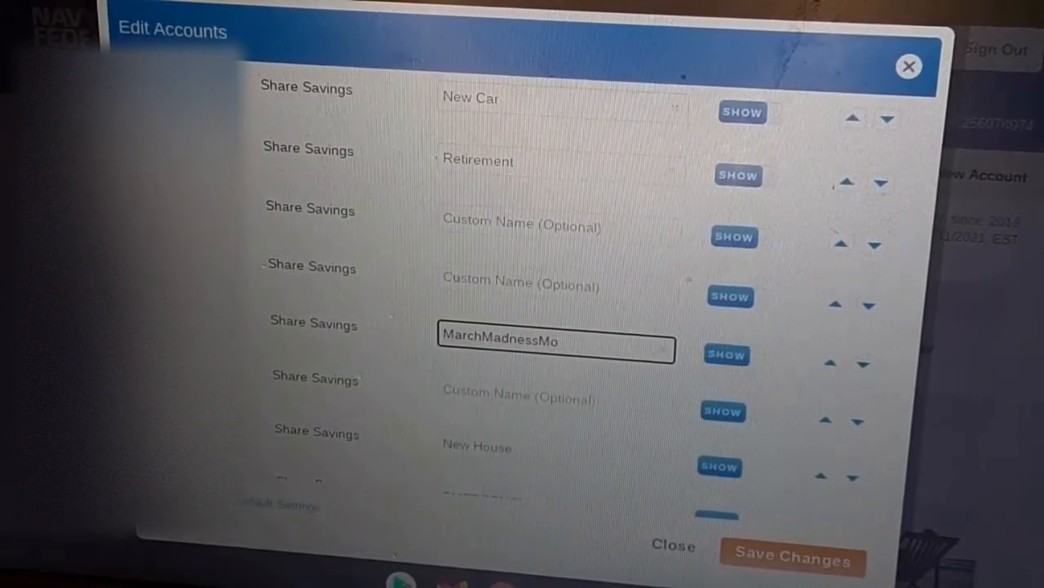
key("Backspace")
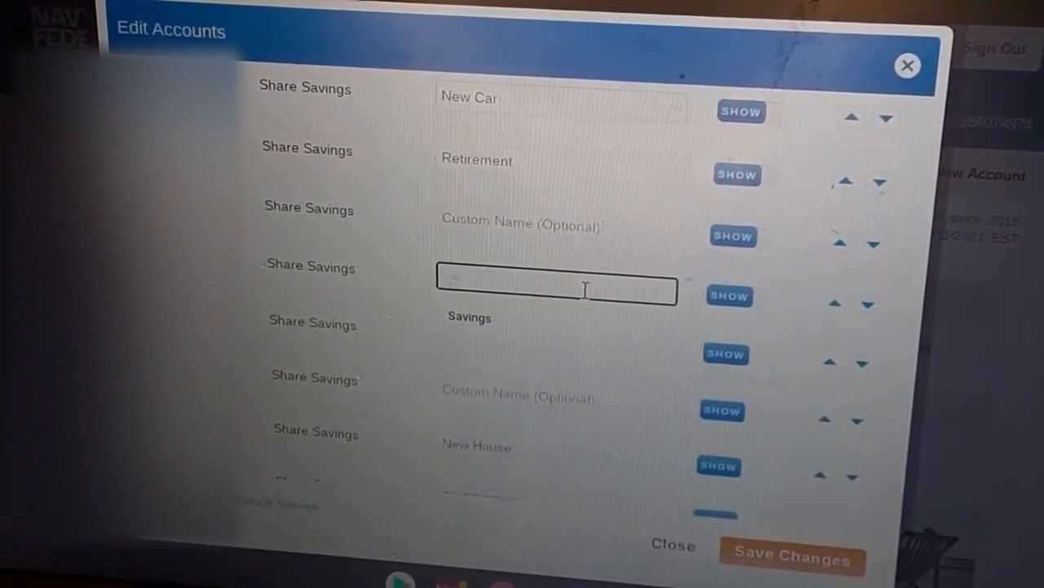
Step: Nickname one unnamed Share Savings account Travel
type("T")
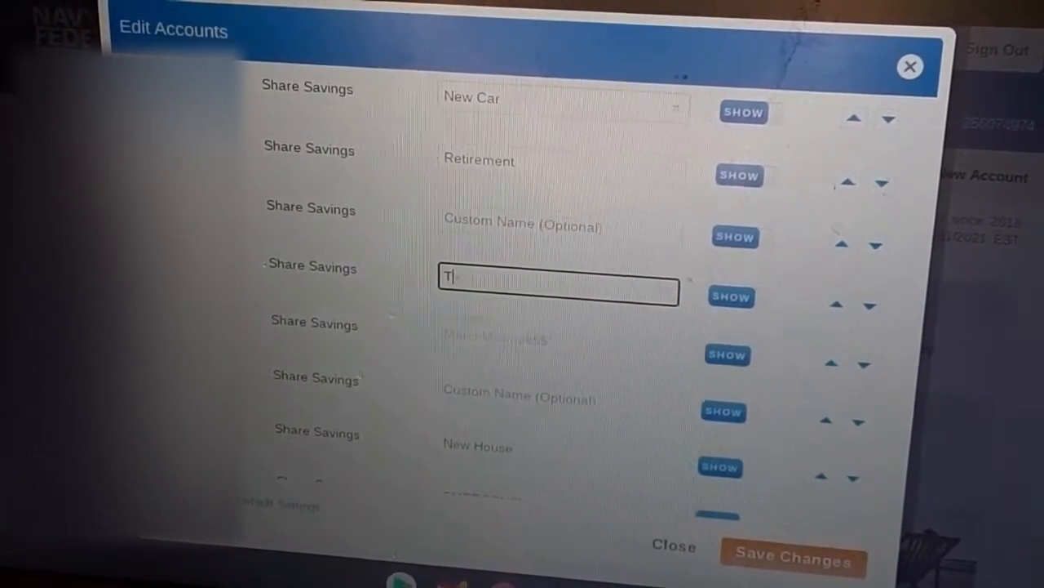
type("rave")
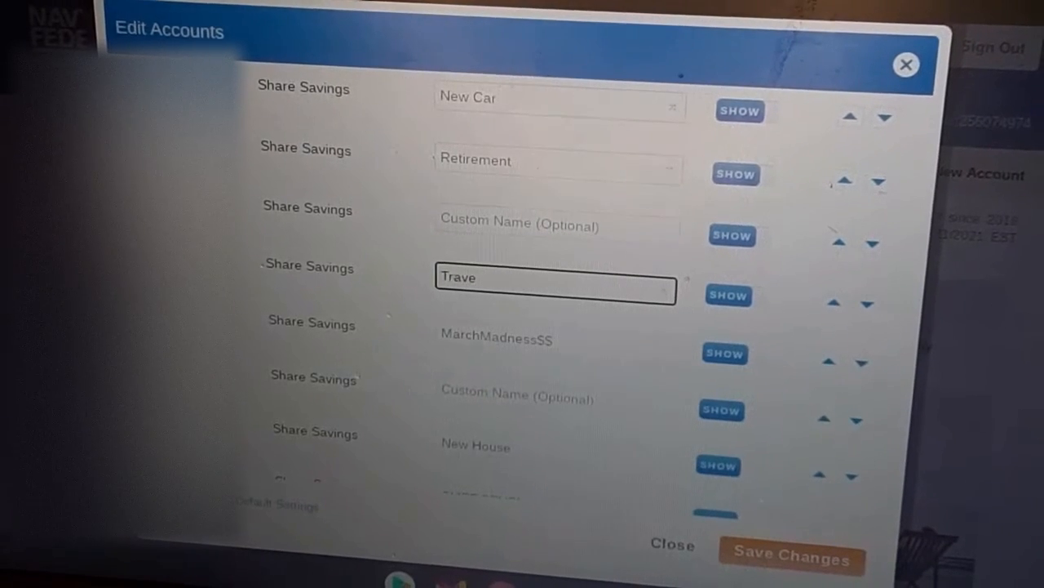
type("l")
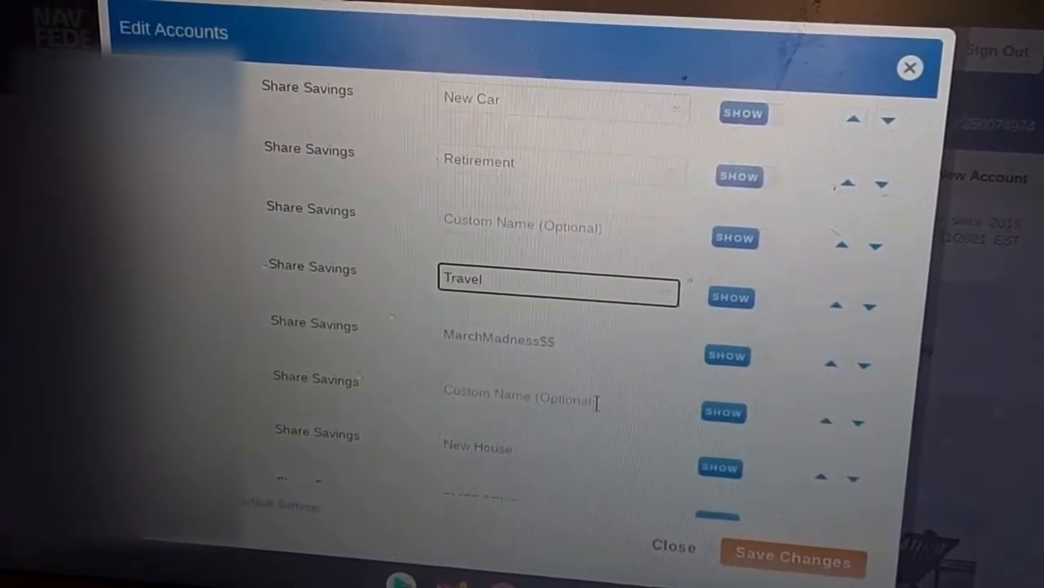
Step: Nickname another unnamed Share Savings account Business
left_click(554, 403)
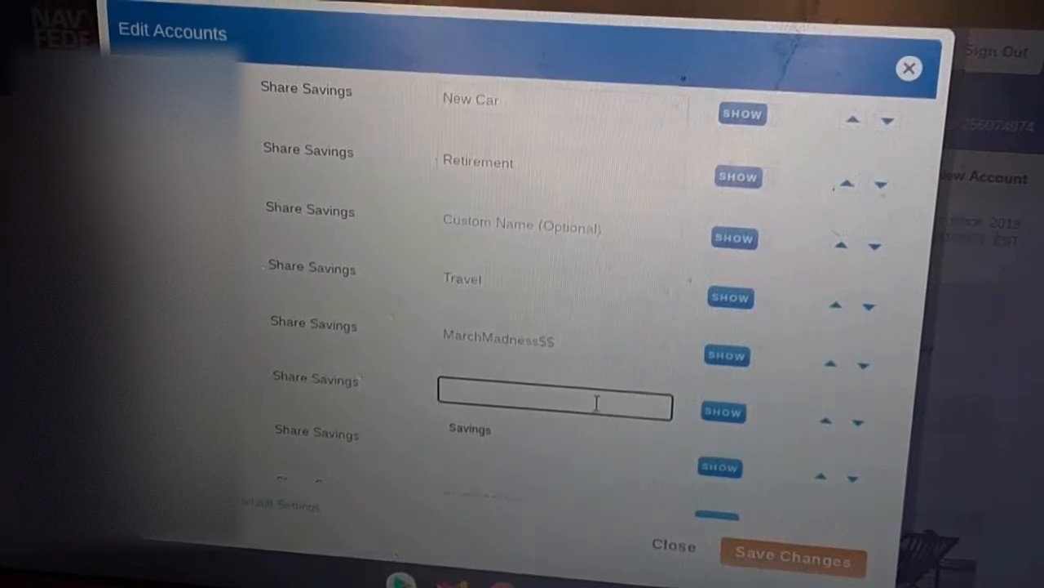
type("Busi")
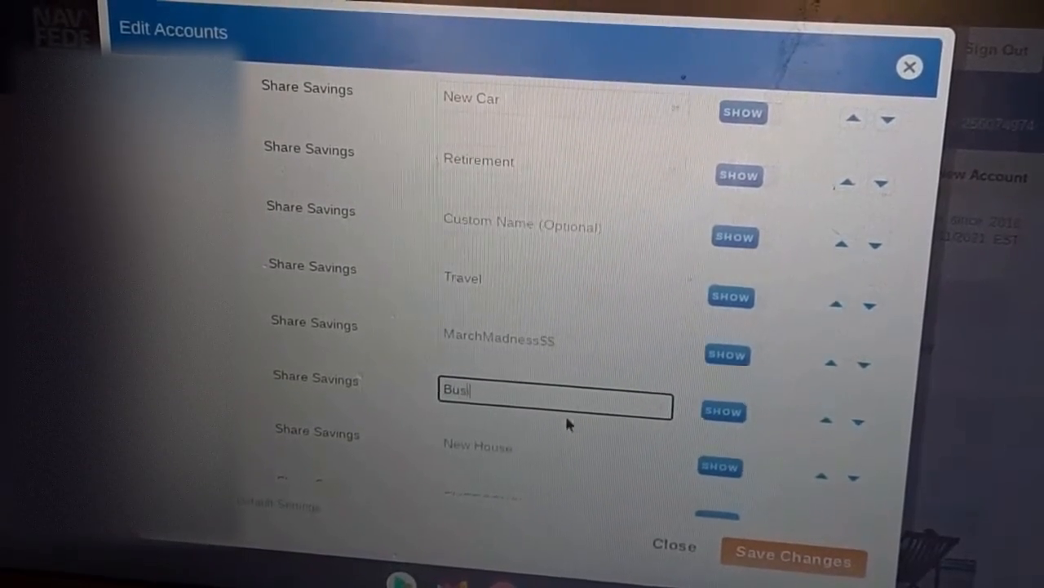
type("ness")
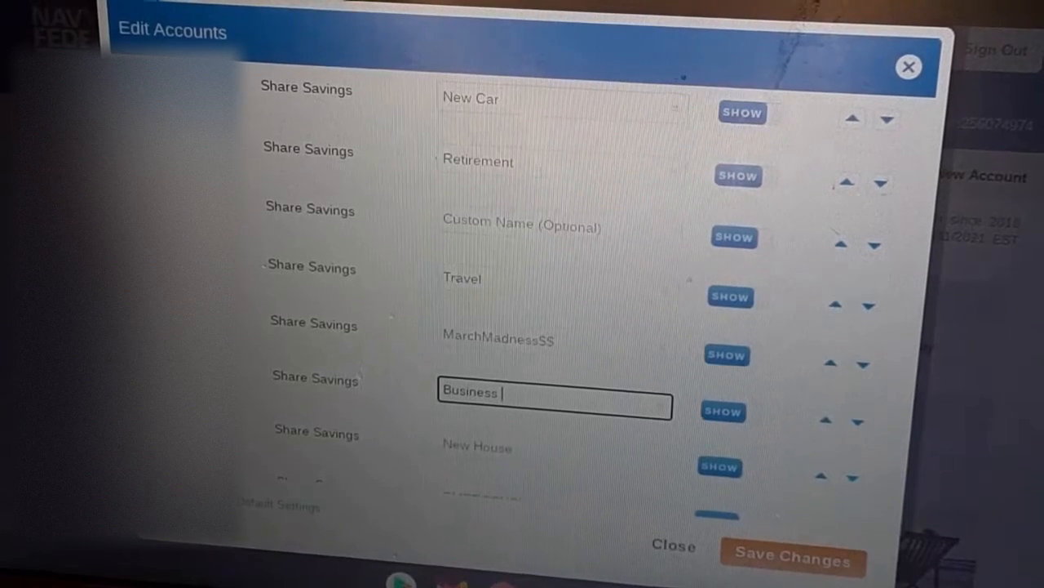
type("(BHH")
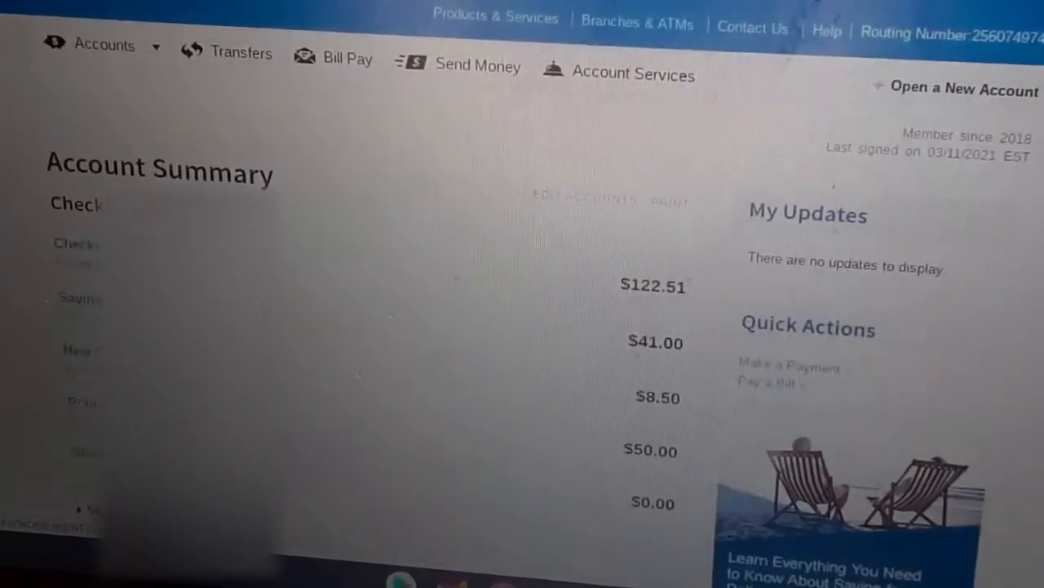
Step: Expand the Account Summary to show the renamed Travel, MarchMadness and Business accounts
scroll("down", 3)
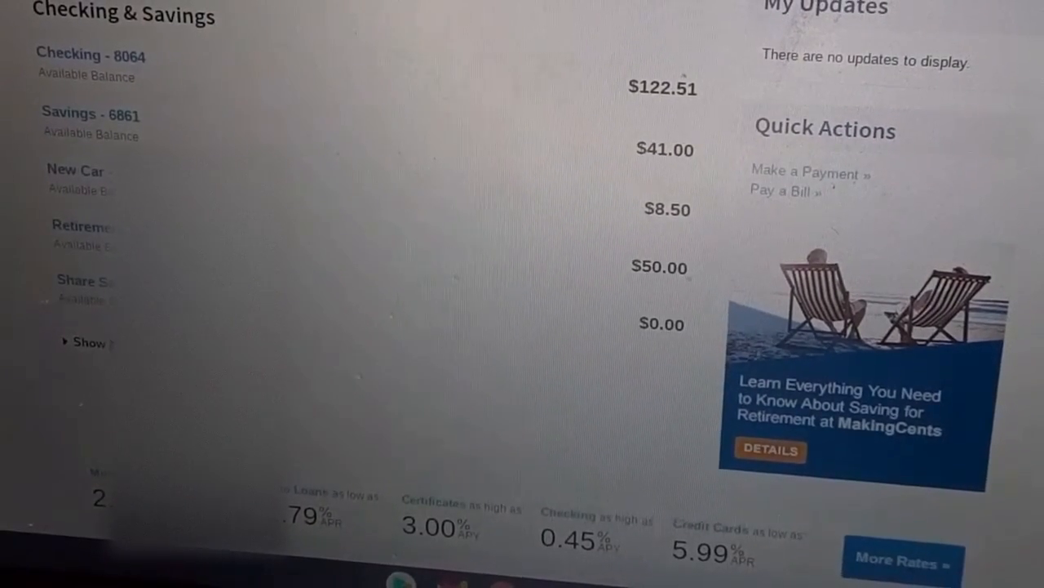
left_click(86, 343)
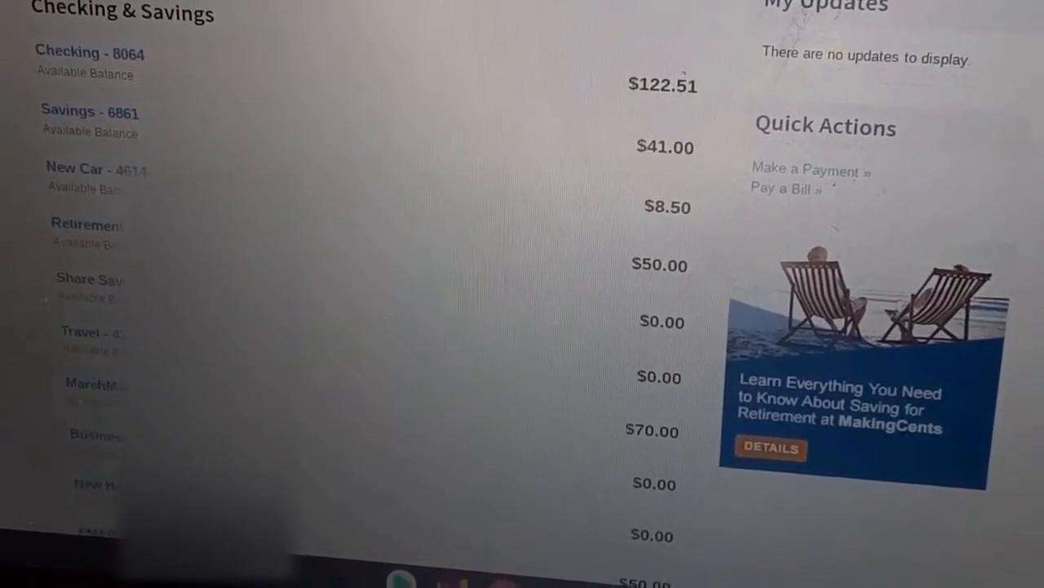
scroll("down", 3)
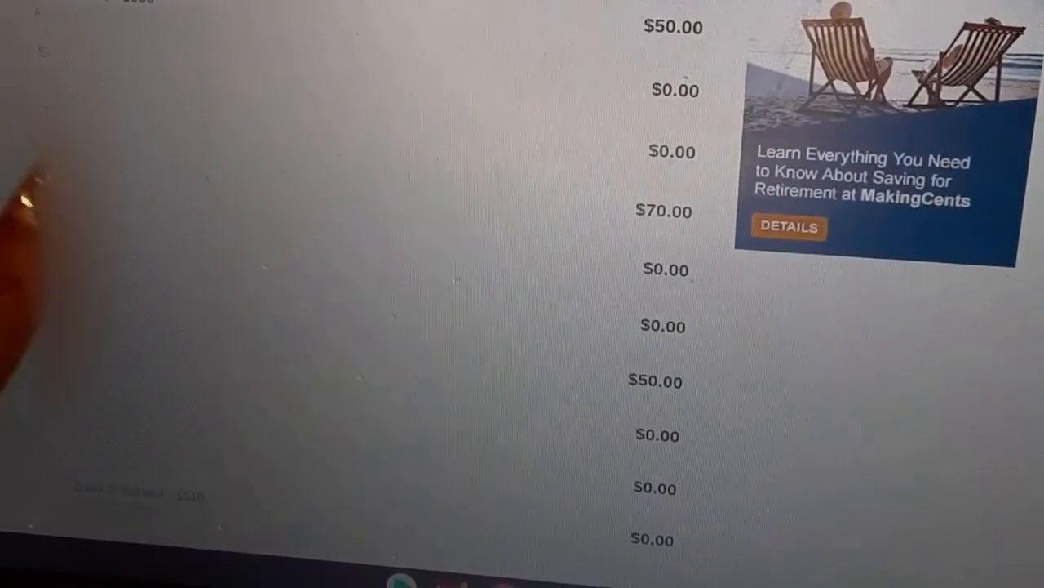